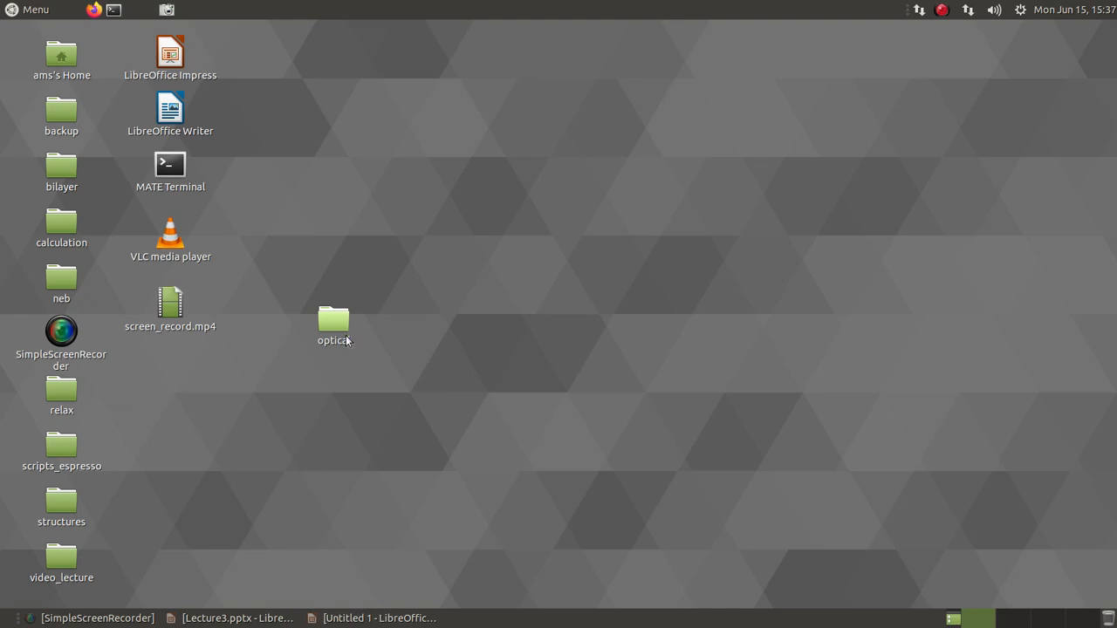
Step: Open the optical folder on the desktop to list its calculation files
{"action": "double_click", "coordinate": [332, 320]}
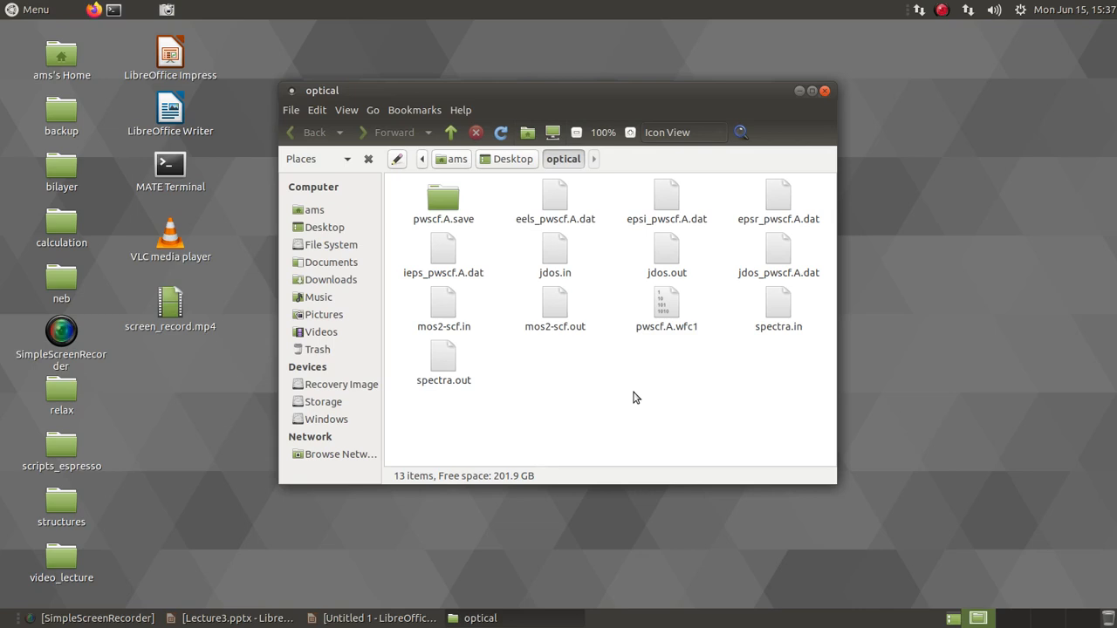
{"action": "mouse_move", "coordinate": [613, 419]}
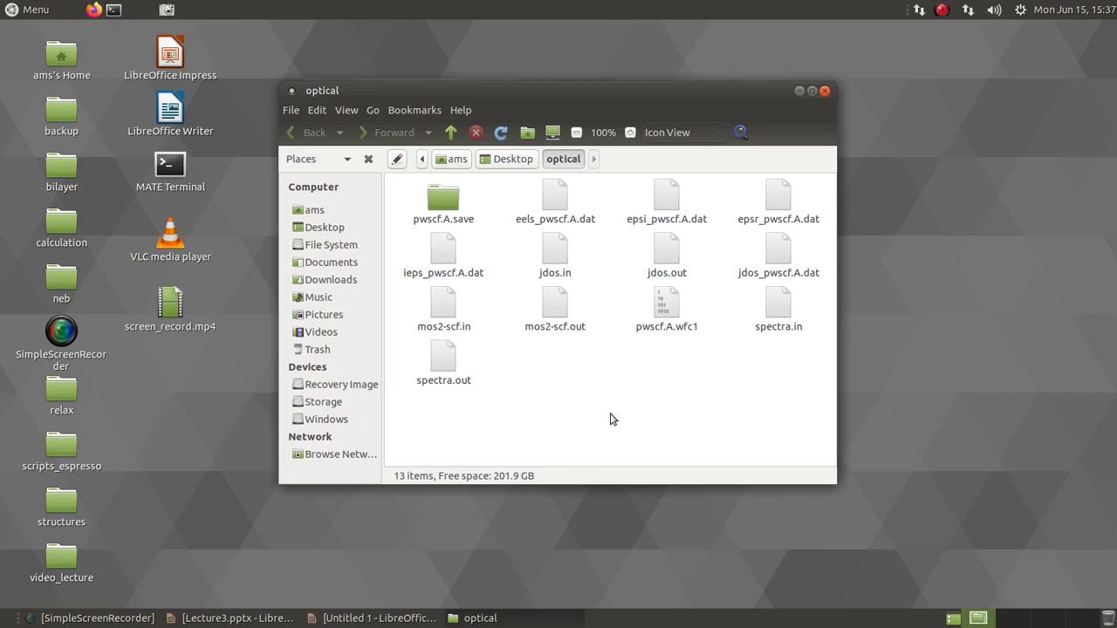
{"action": "mouse_move", "coordinate": [448, 304]}
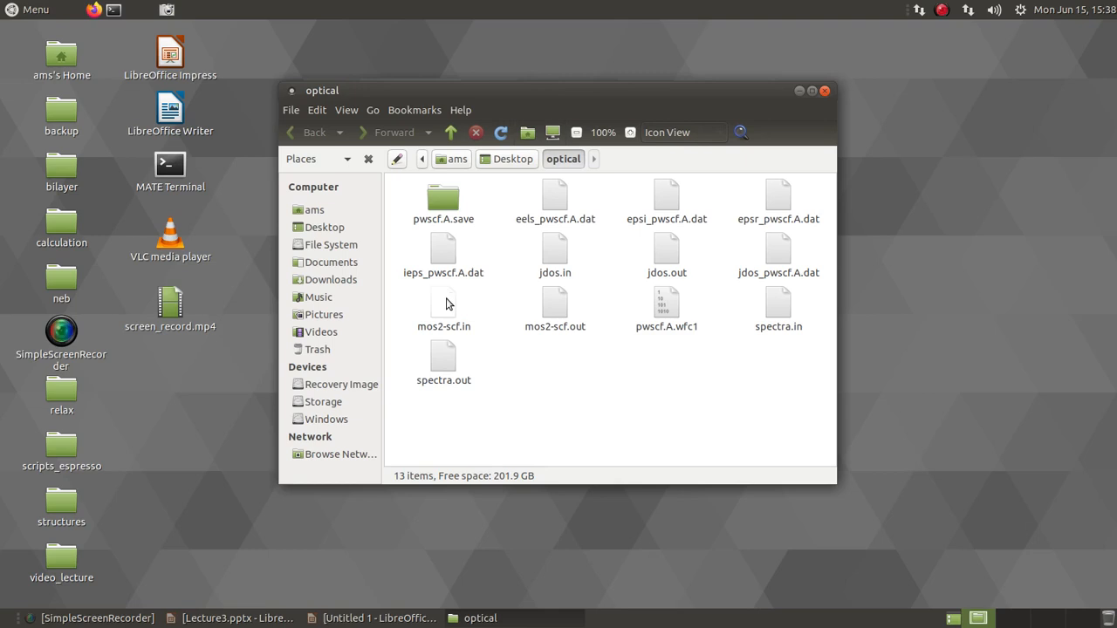
Step: Open mos2-scf.in in Pluma and maximize the editor window
{"action": "double_click", "coordinate": [444, 305]}
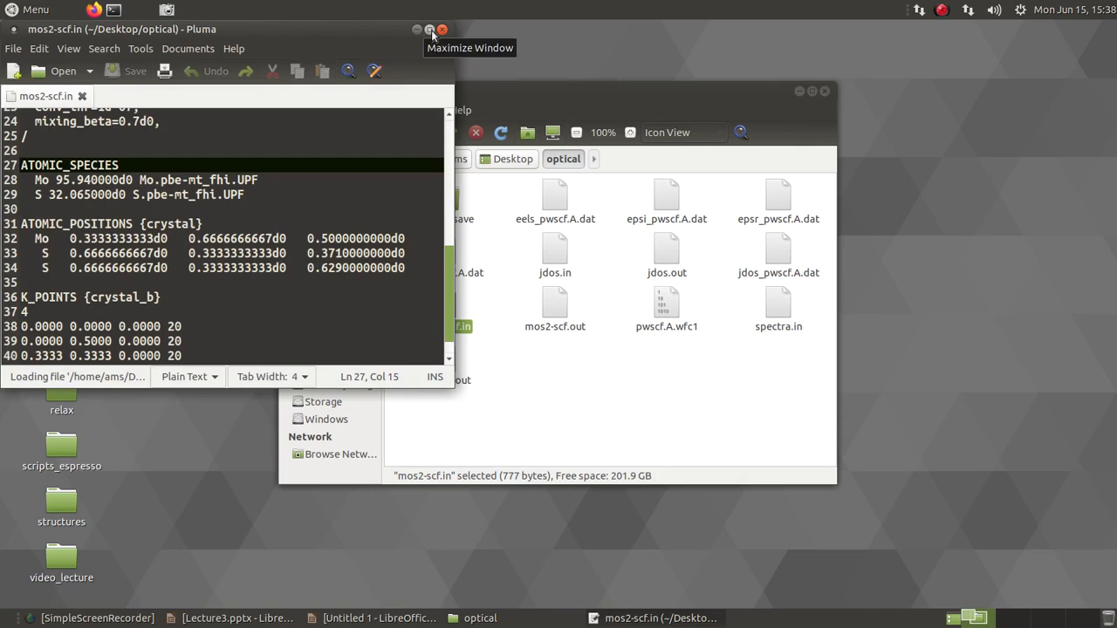
{"action": "left_click", "coordinate": [423, 28]}
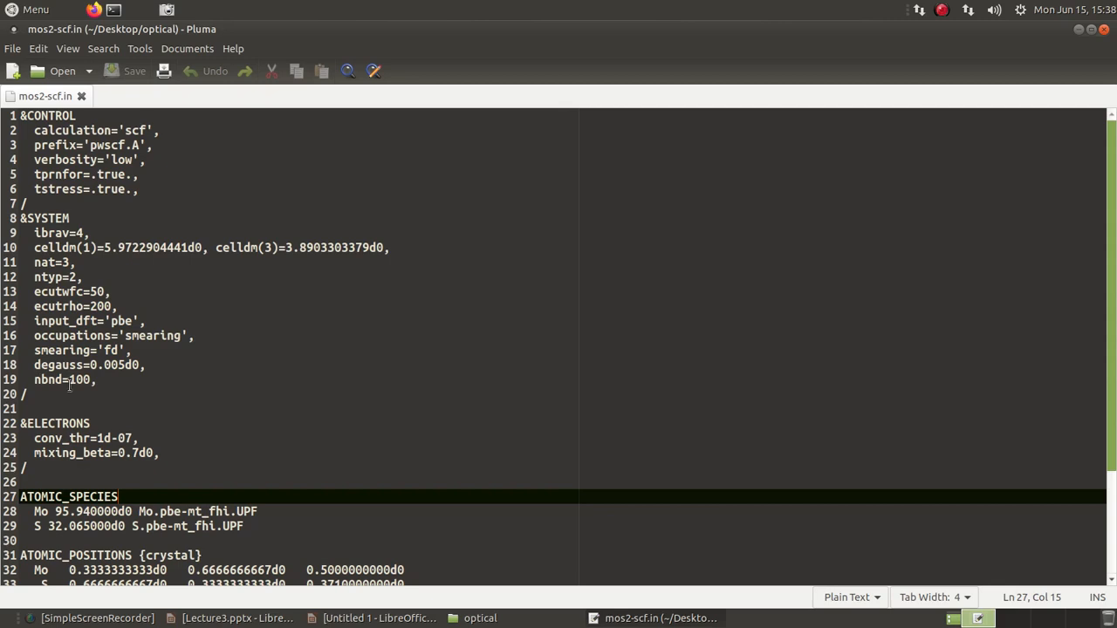
{"action": "mouse_move", "coordinate": [165, 393]}
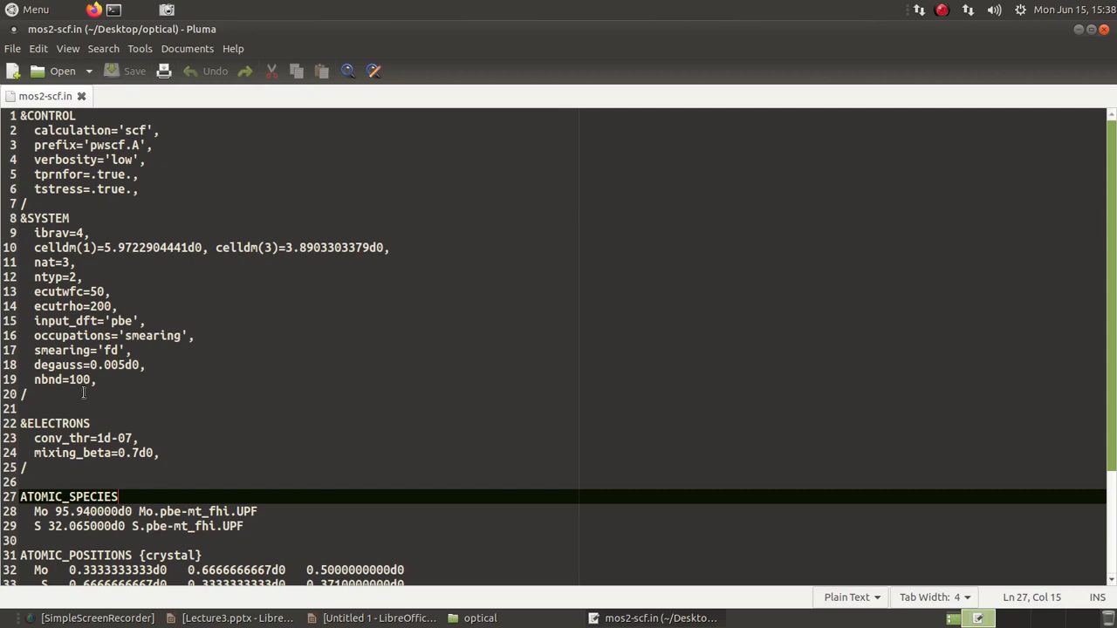
{"action": "mouse_move", "coordinate": [117, 387]}
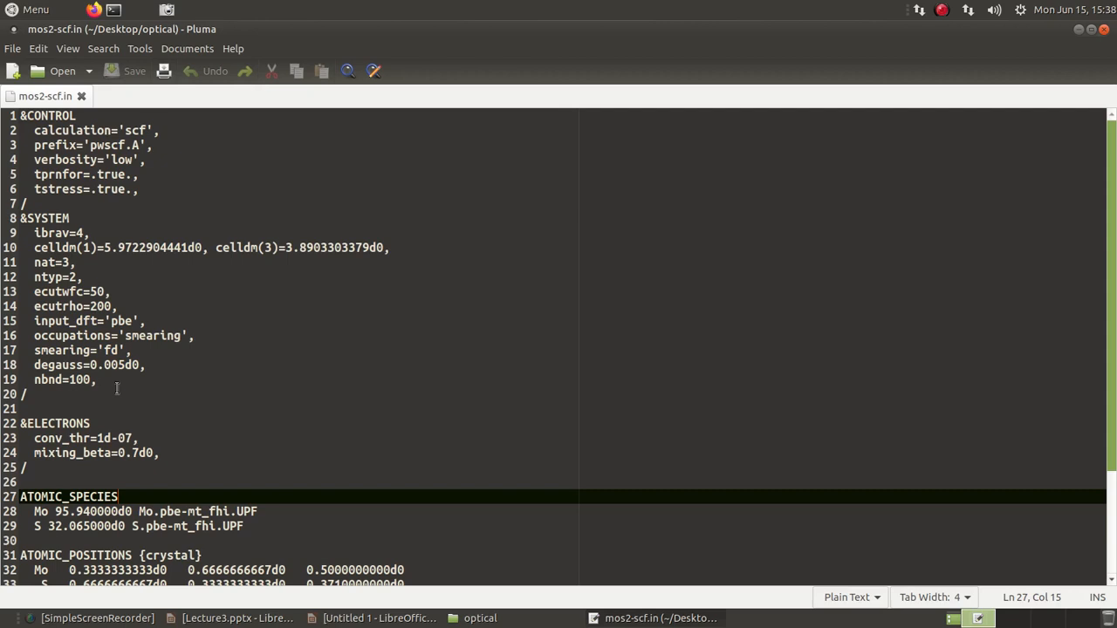
{"action": "mouse_move", "coordinate": [327, 425]}
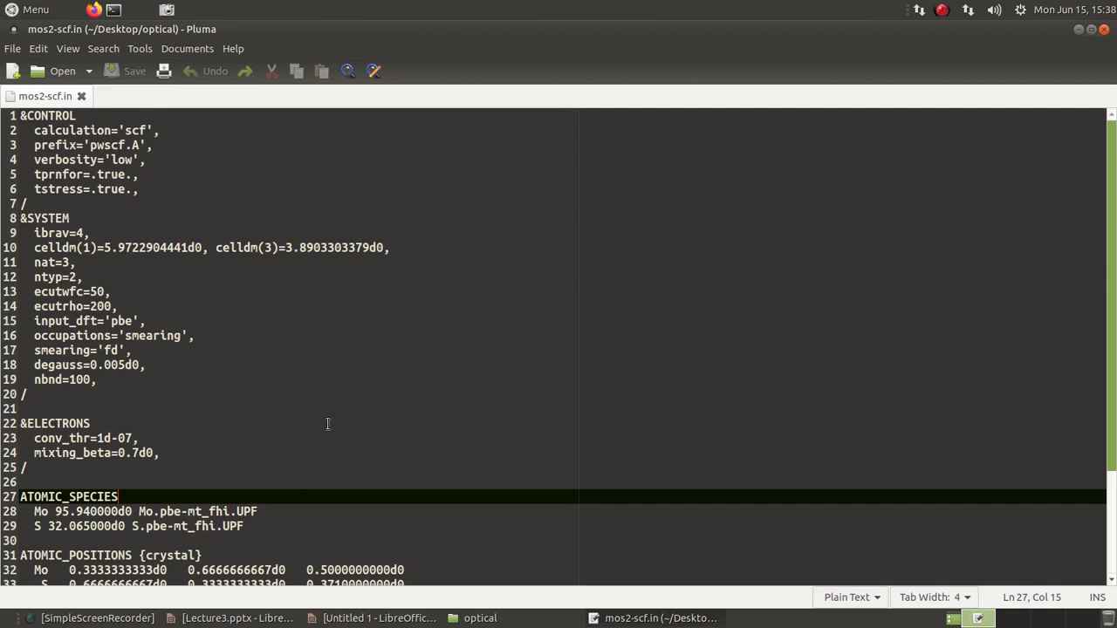
Step: Scroll mos2-scf.in down to the atomic positions and K_POINTS block
{"action": "scroll", "scroll_direction": "down", "scroll_amount": 3}
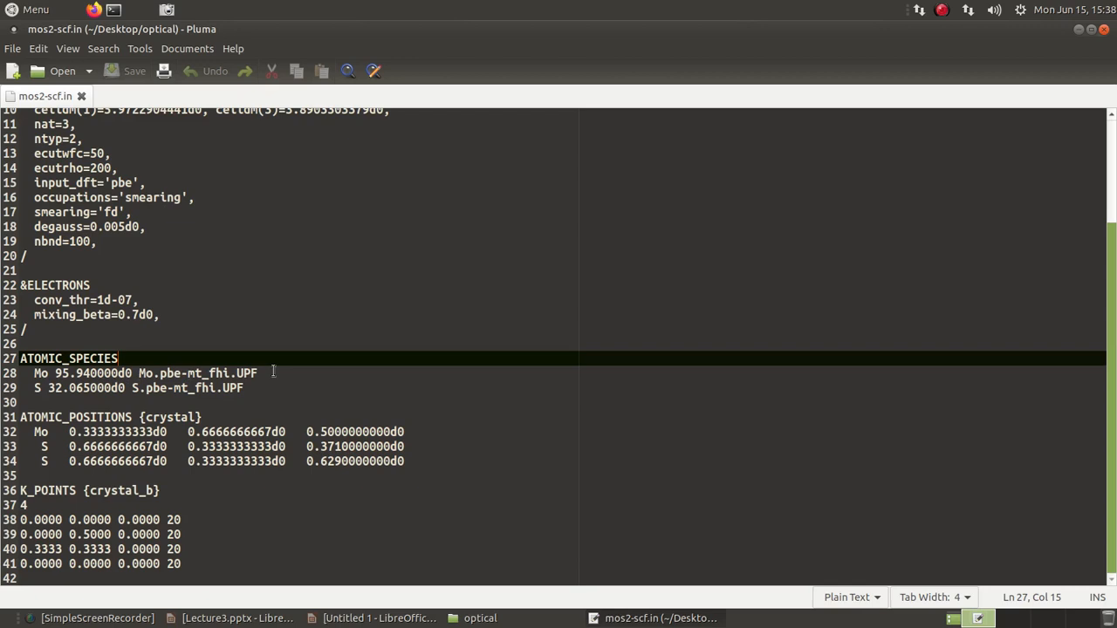
{"action": "mouse_move", "coordinate": [350, 390]}
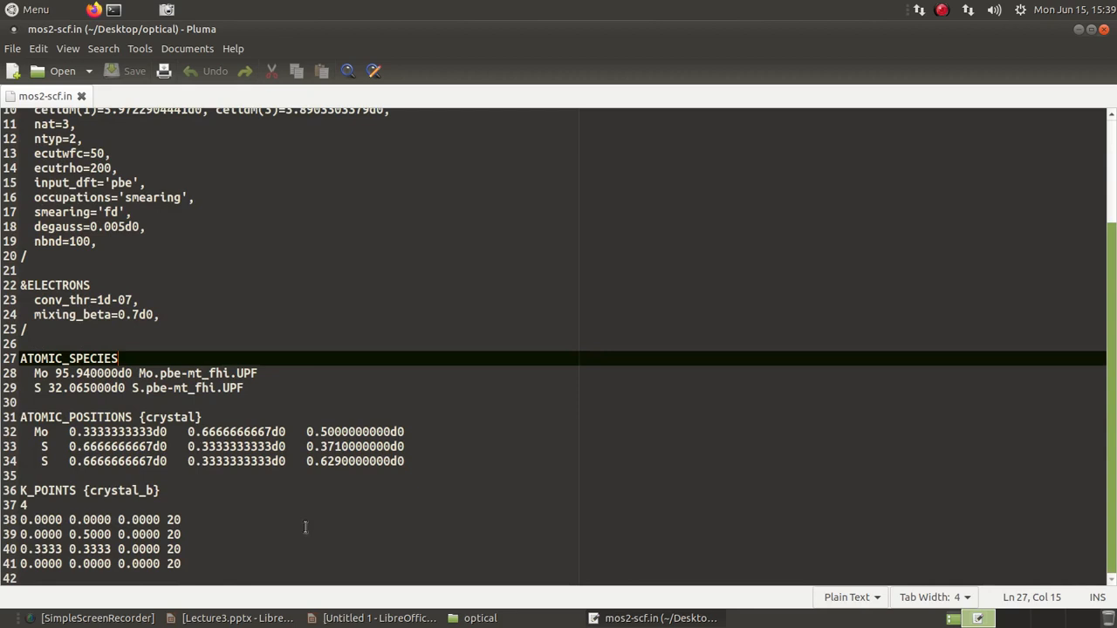
{"action": "mouse_move", "coordinate": [241, 554]}
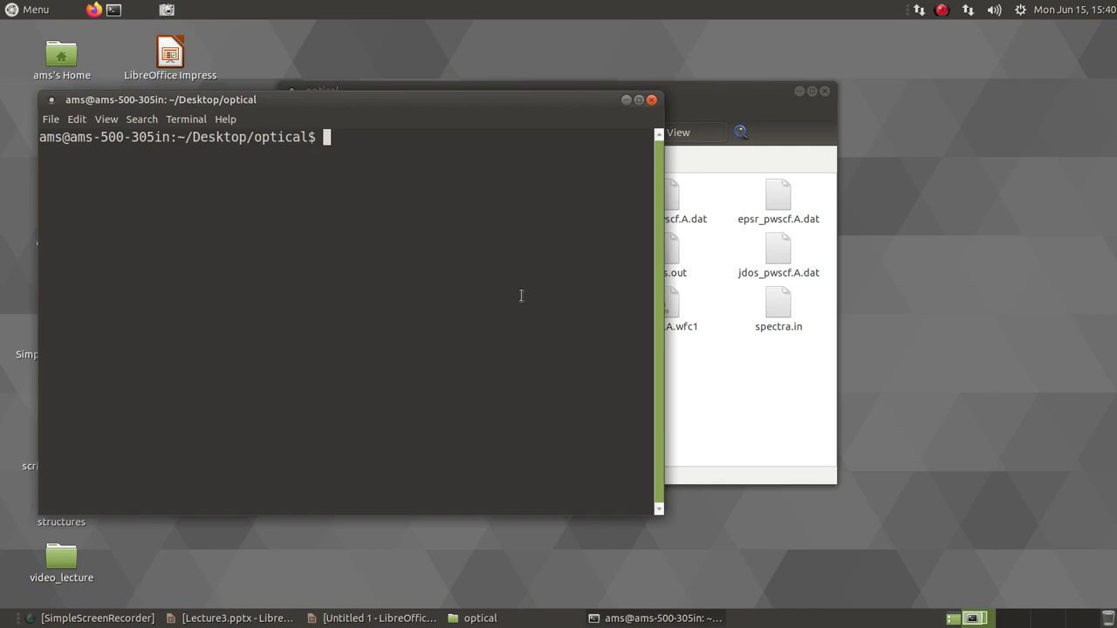
Step: Enter pw.x < mos2-scf.in > mos2-scf.out at the prompt, then minimize the terminal
{"action": "type", "text": "pw.x <"}
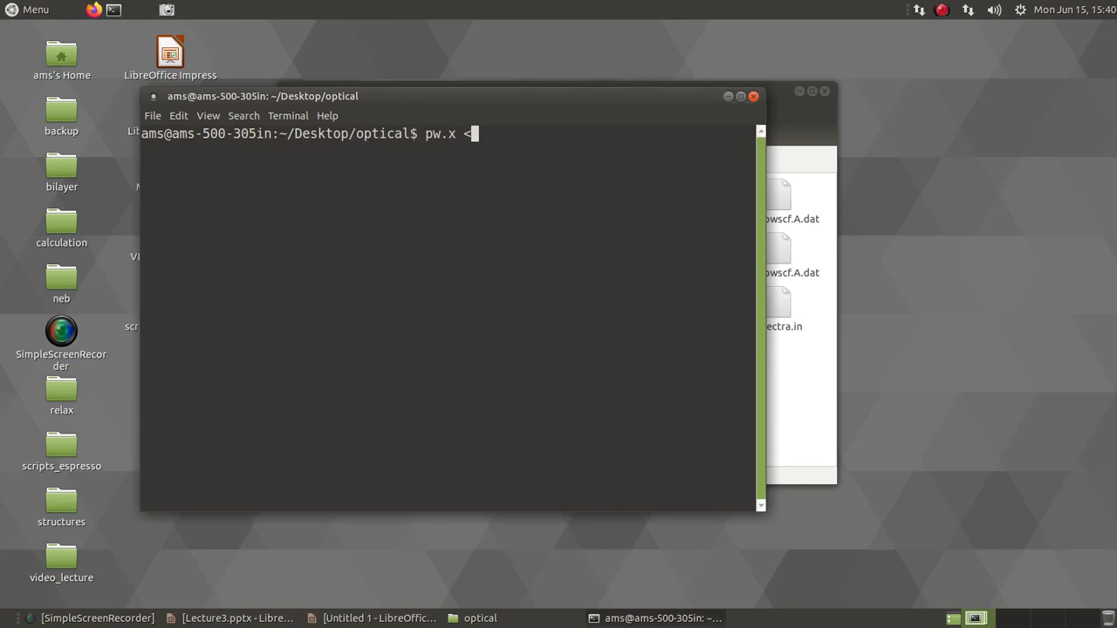
{"action": "type", "text": "mos2-scf.in >"}
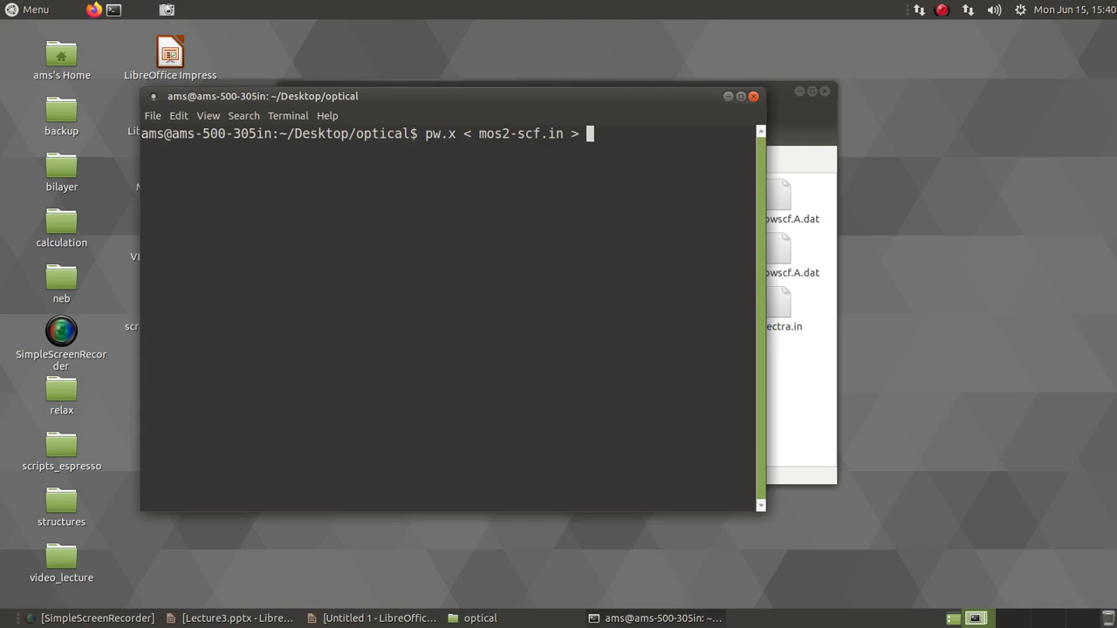
{"action": "type", "text": "mos2-"}
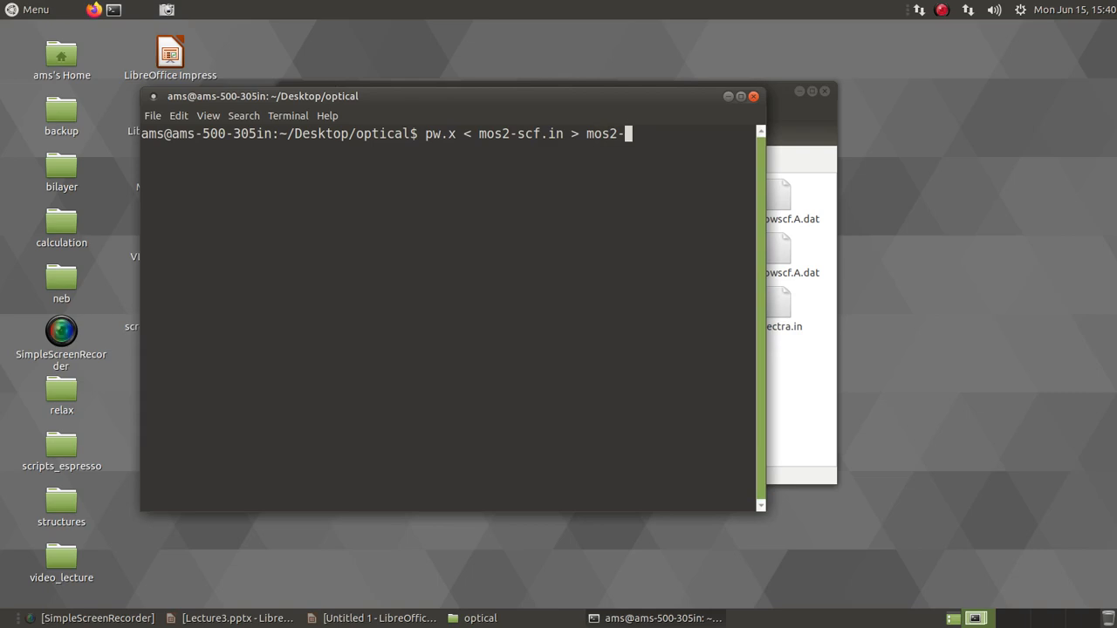
{"action": "type", "text": "scf.out"}
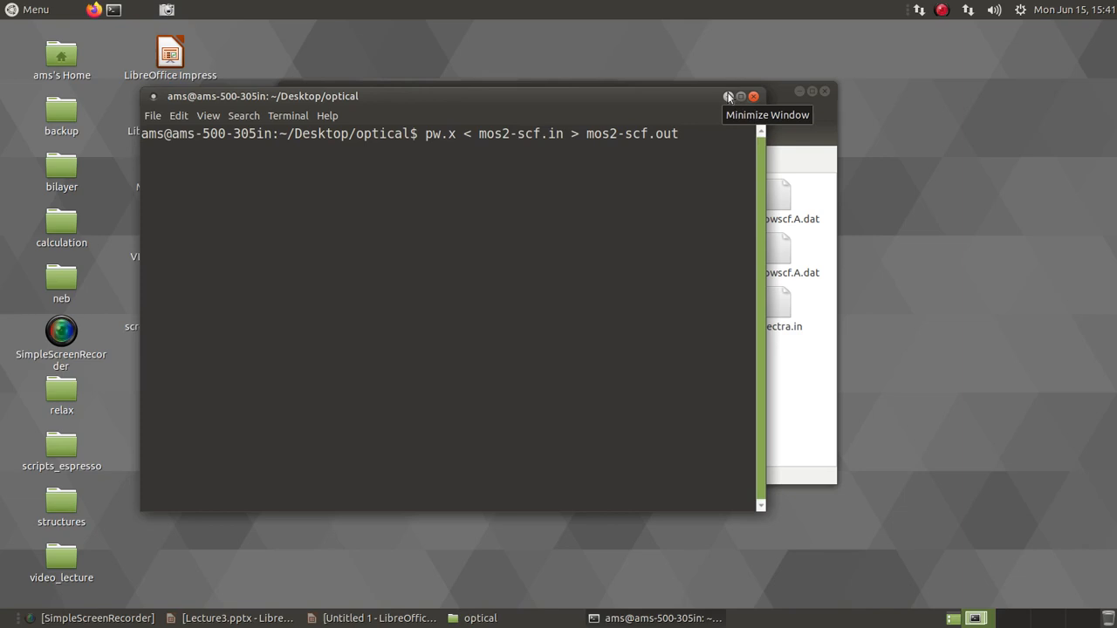
{"action": "left_click", "coordinate": [729, 95]}
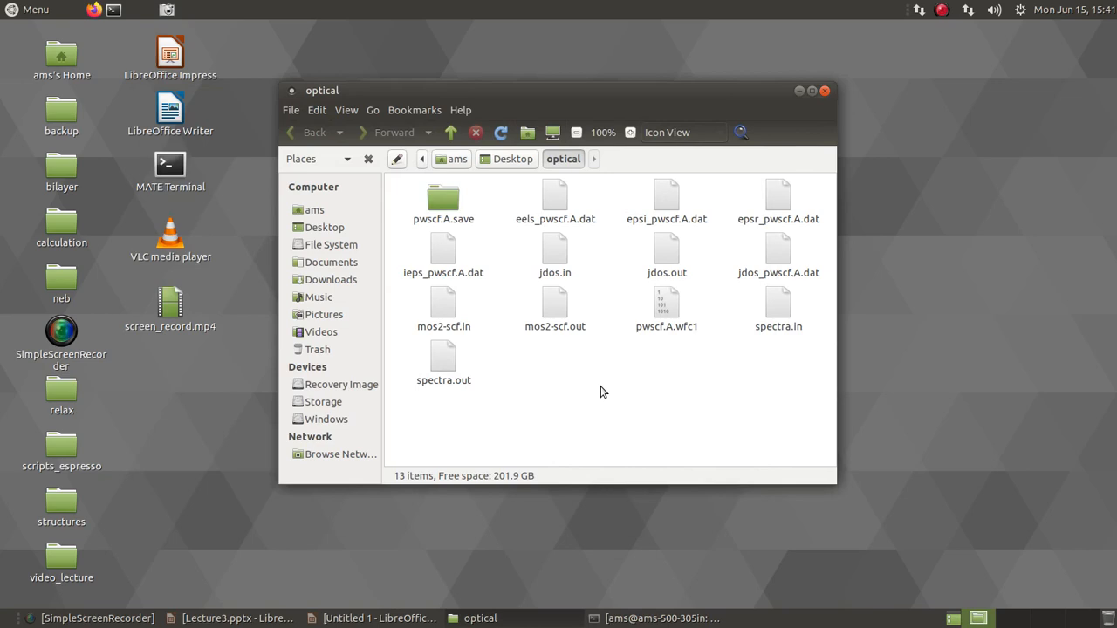
Step: Inspect mos2-scf.out in Pluma for its k-point list and dense grid, then return to Caja
{"action": "right_click", "coordinate": [604, 392]}
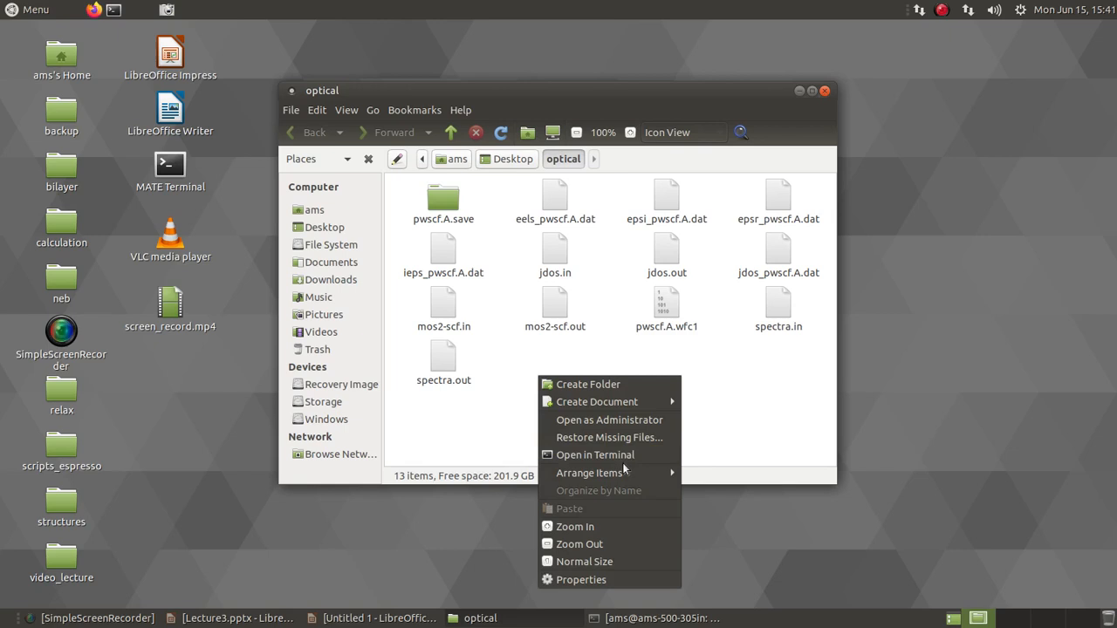
{"action": "double_click", "coordinate": [555, 303]}
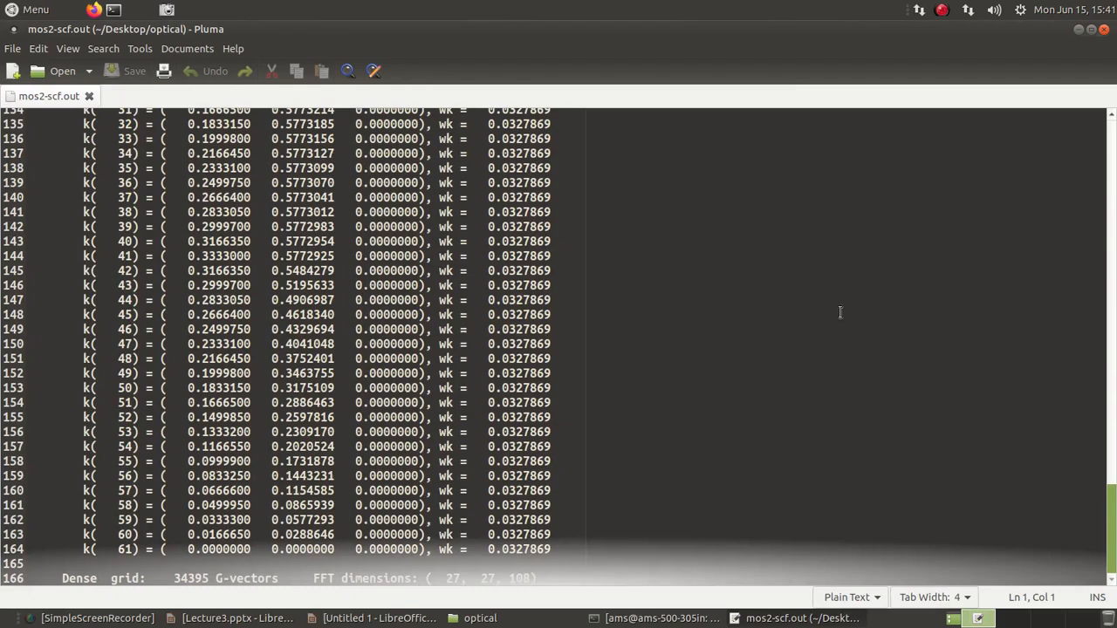
{"action": "left_click", "coordinate": [485, 619]}
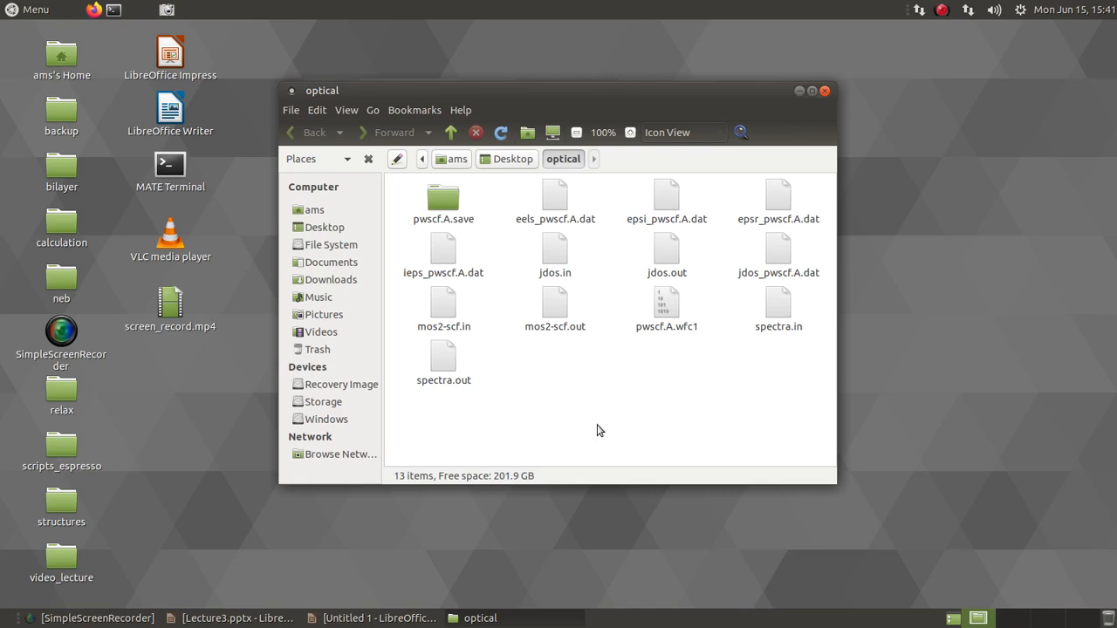
{"action": "mouse_move", "coordinate": [709, 410]}
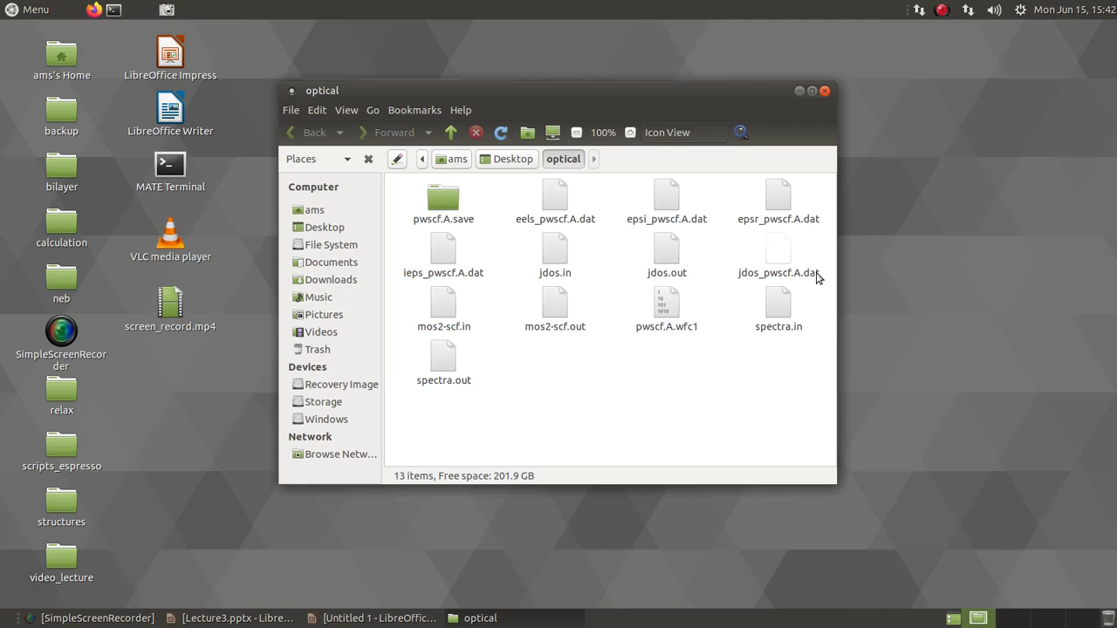
Step: Open the spectra.in epsilon.x input file in Pluma for viewing
{"action": "double_click", "coordinate": [554, 253]}
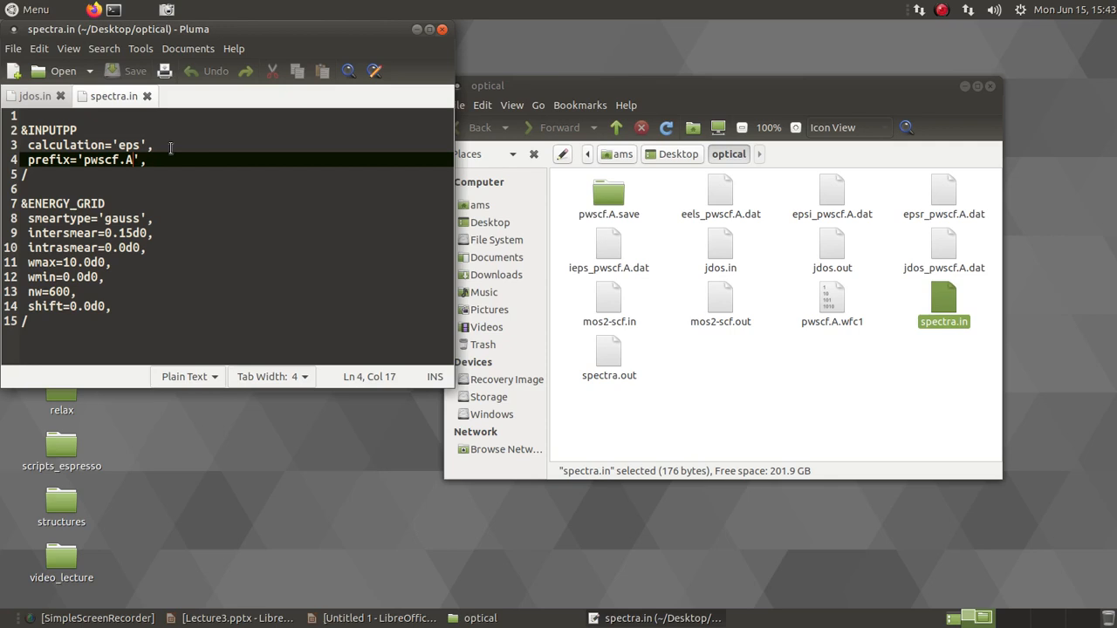
{"action": "mouse_move", "coordinate": [728, 193]}
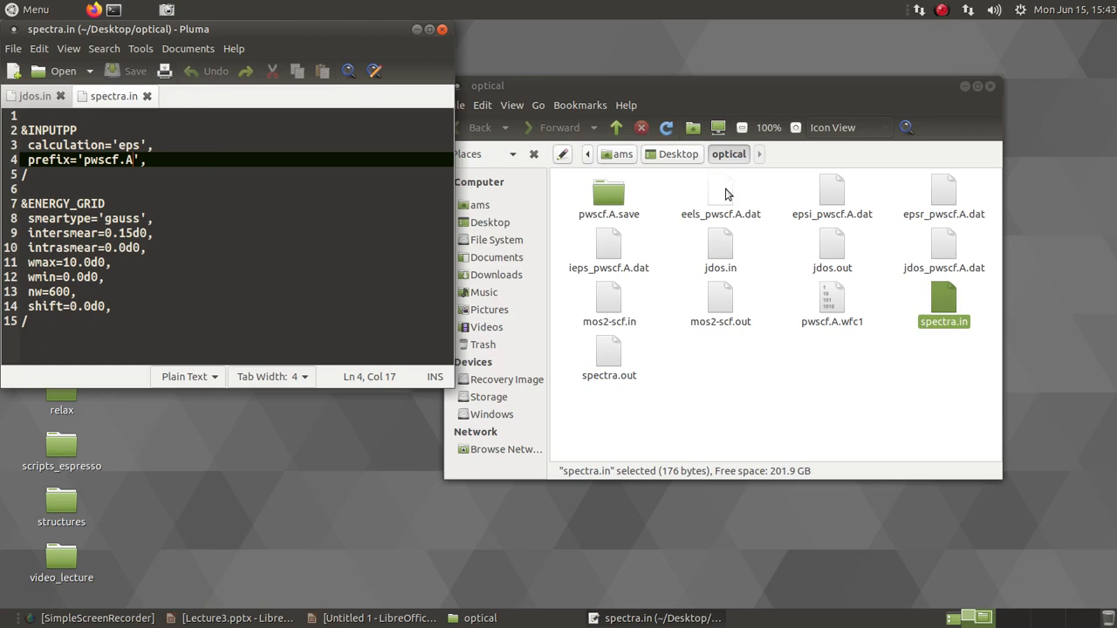
{"action": "mouse_move", "coordinate": [423, 29]}
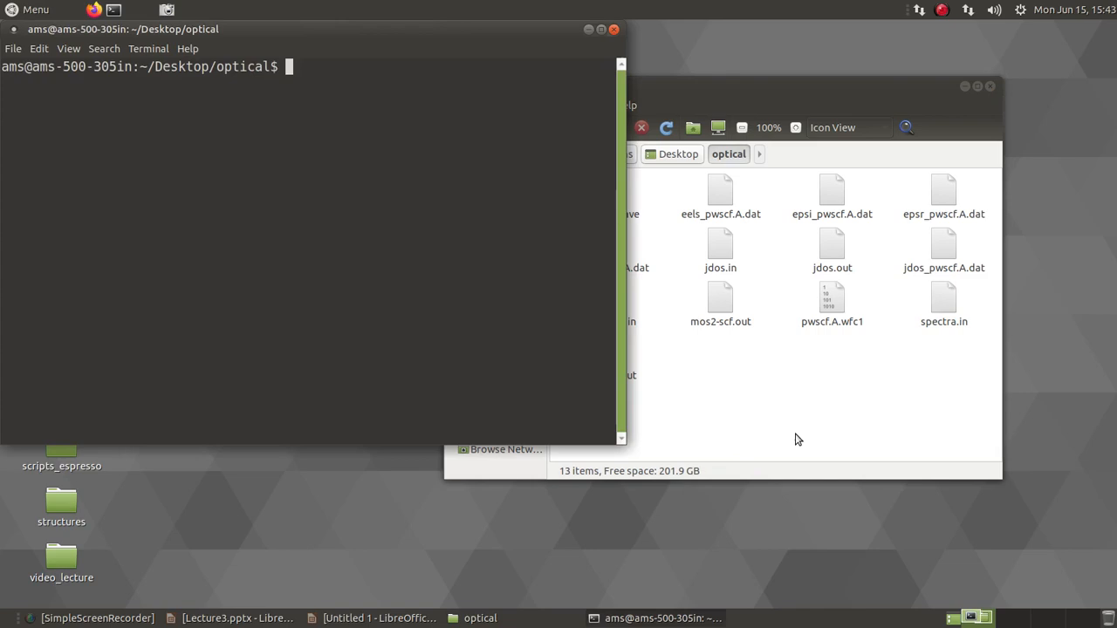
Step: Run epsilon.x < jdos.in > jdos.out to compute the joint density of states
{"action": "type", "text": "epsilon.x <"}
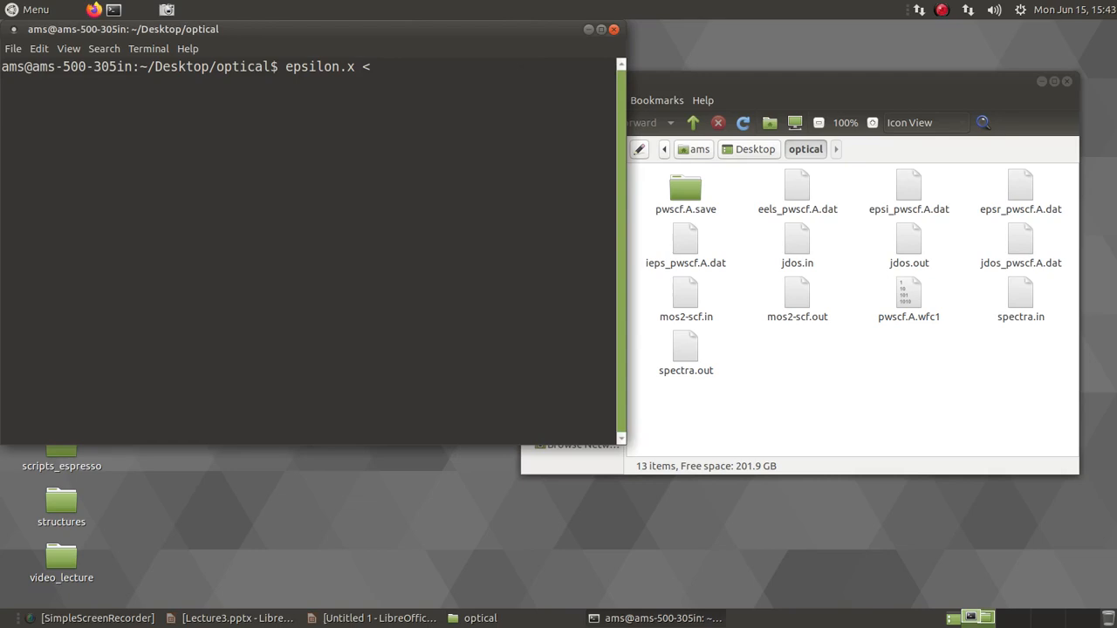
{"action": "type", "text": "jdos.in"}
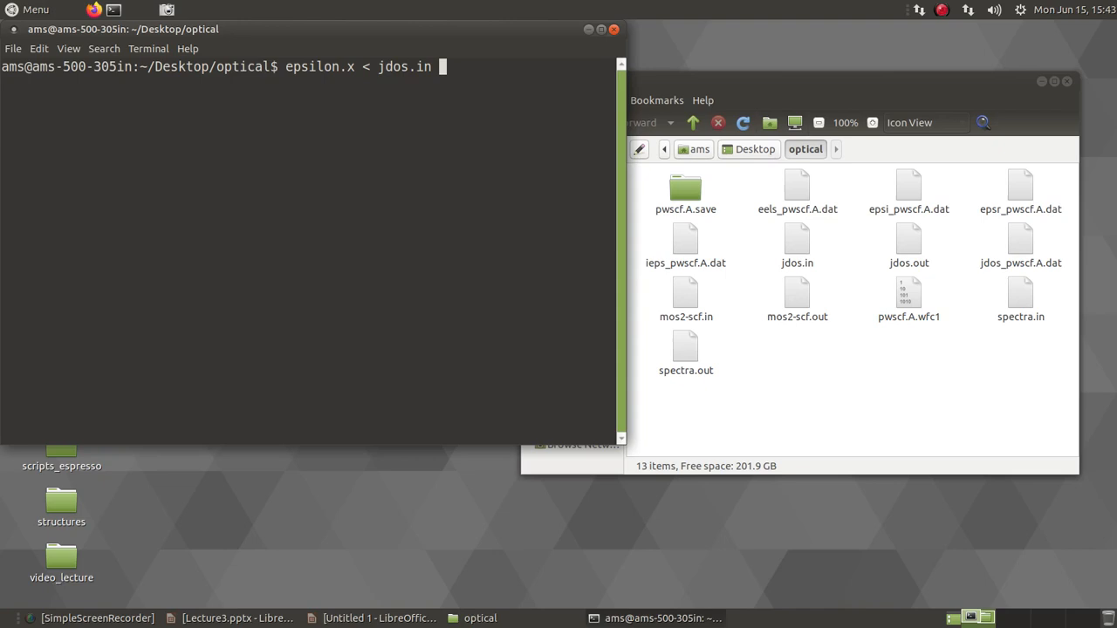
{"action": "type", "text": "> jdos.out"}
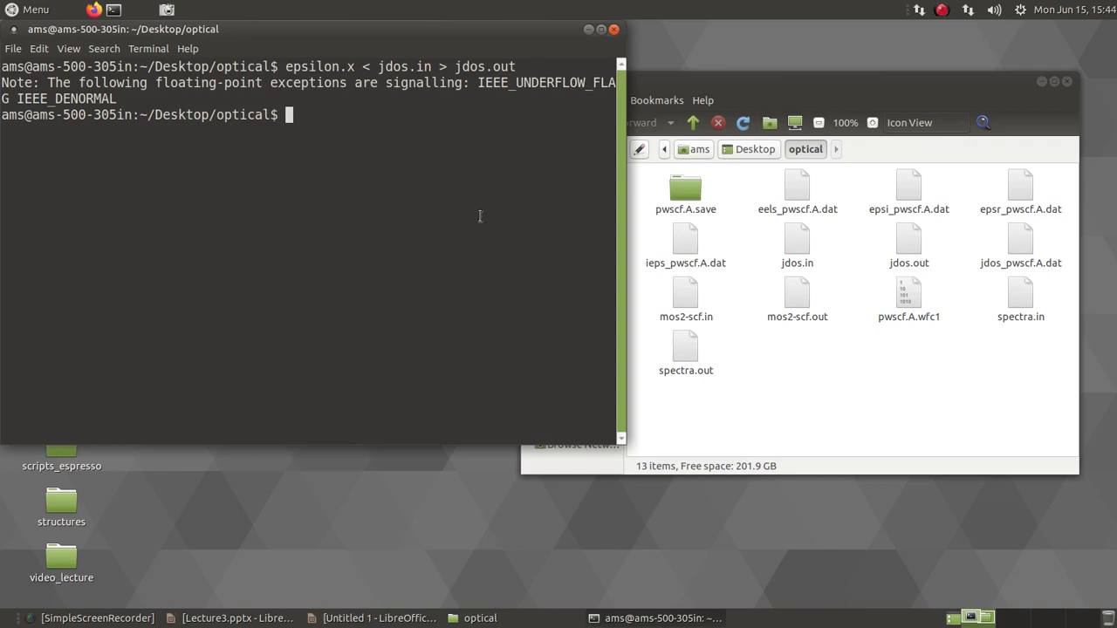
Step: Open a second terminal in the optical folder via Caja's Open in Terminal
{"action": "right_click", "coordinate": [971, 383]}
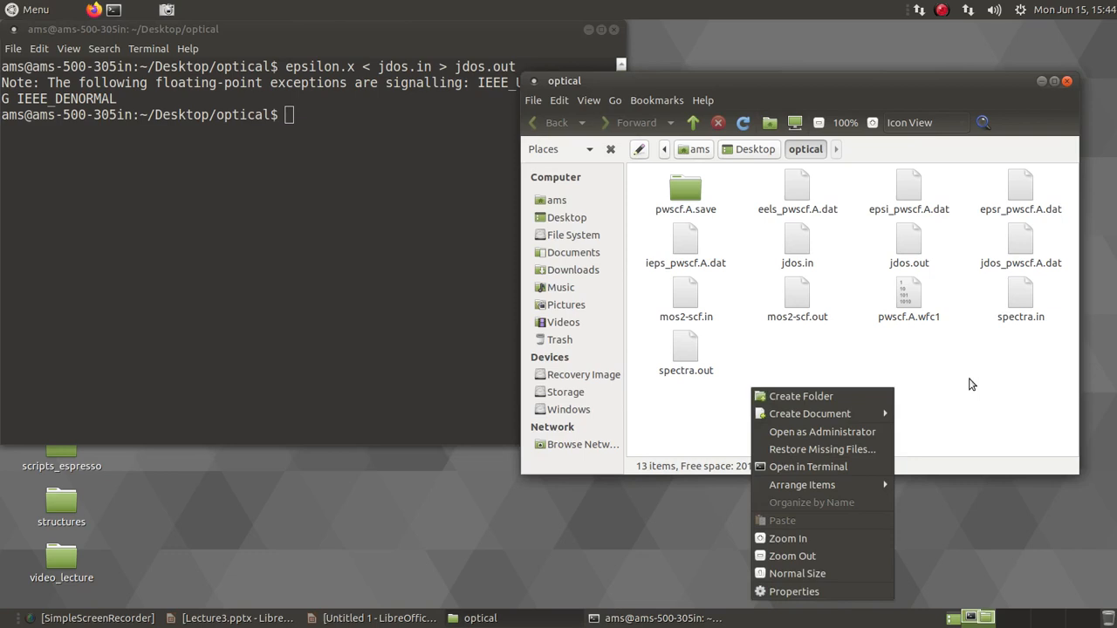
{"action": "left_click", "coordinate": [973, 384]}
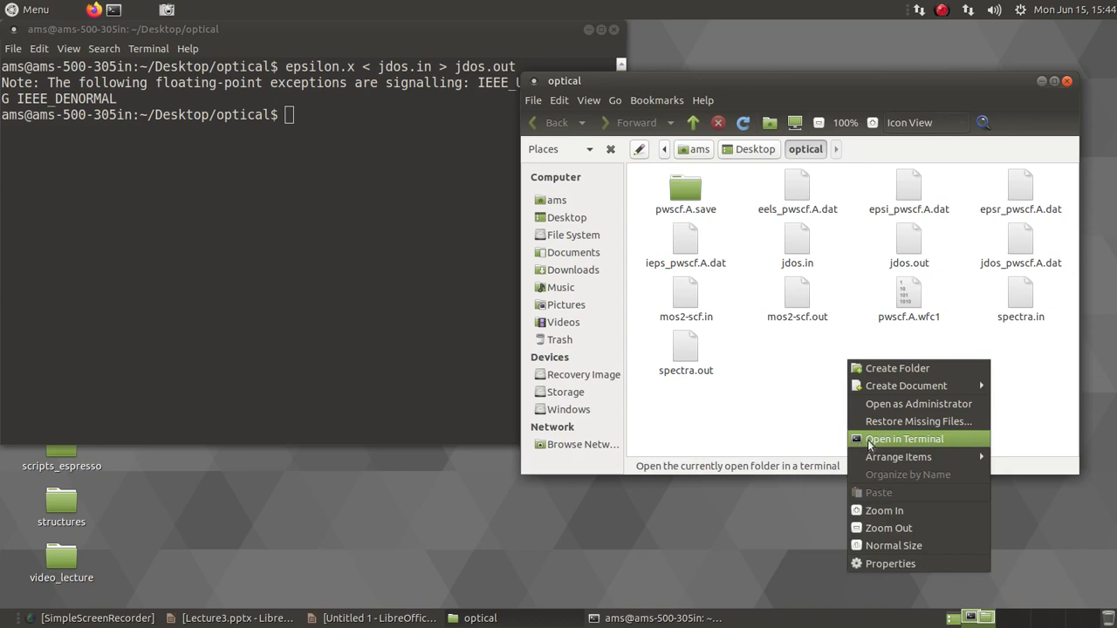
{"action": "left_click", "coordinate": [904, 439]}
{"action": "type", "text": "xmgrace jdos"}
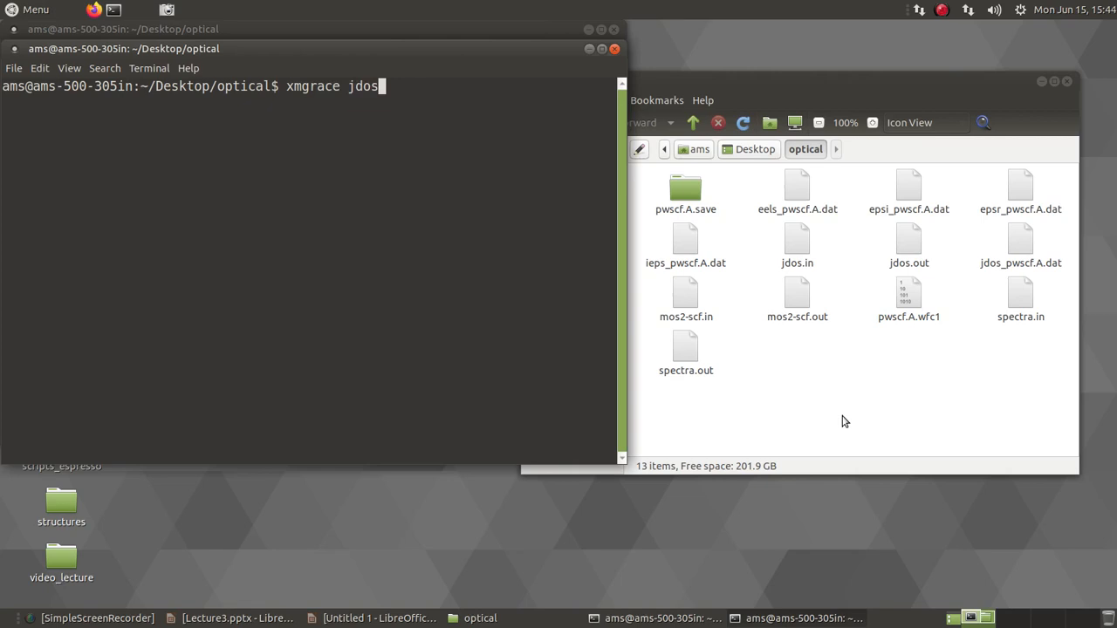
Step: Launch xmgrace jdos_pwscf.A.dat and maximize the Grace plot window
{"action": "key", "text": "Return"}
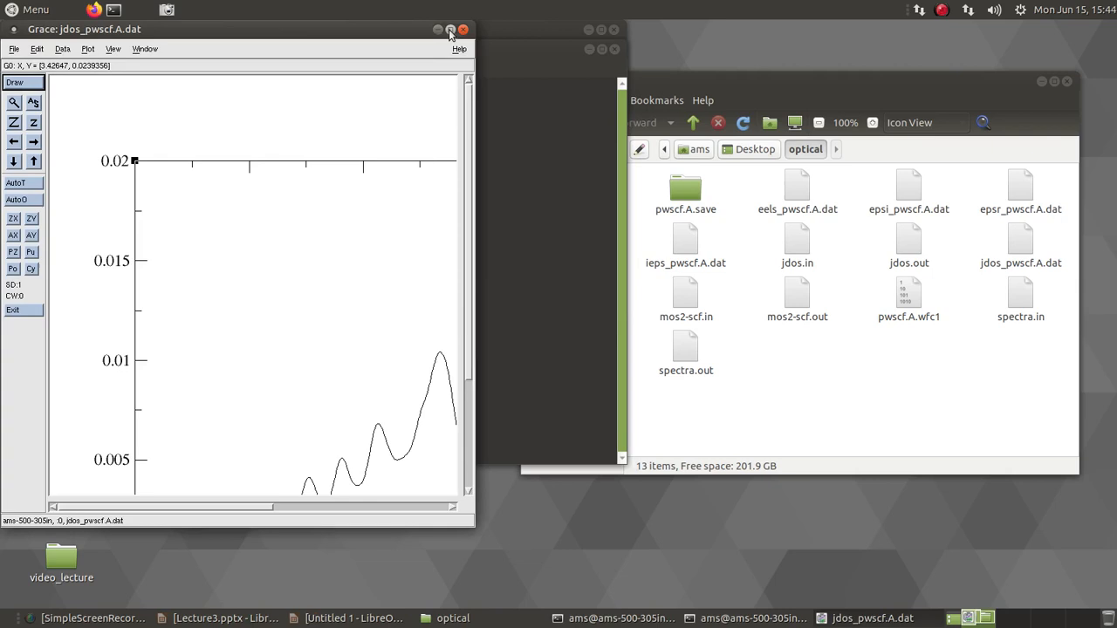
{"action": "left_click", "coordinate": [449, 29]}
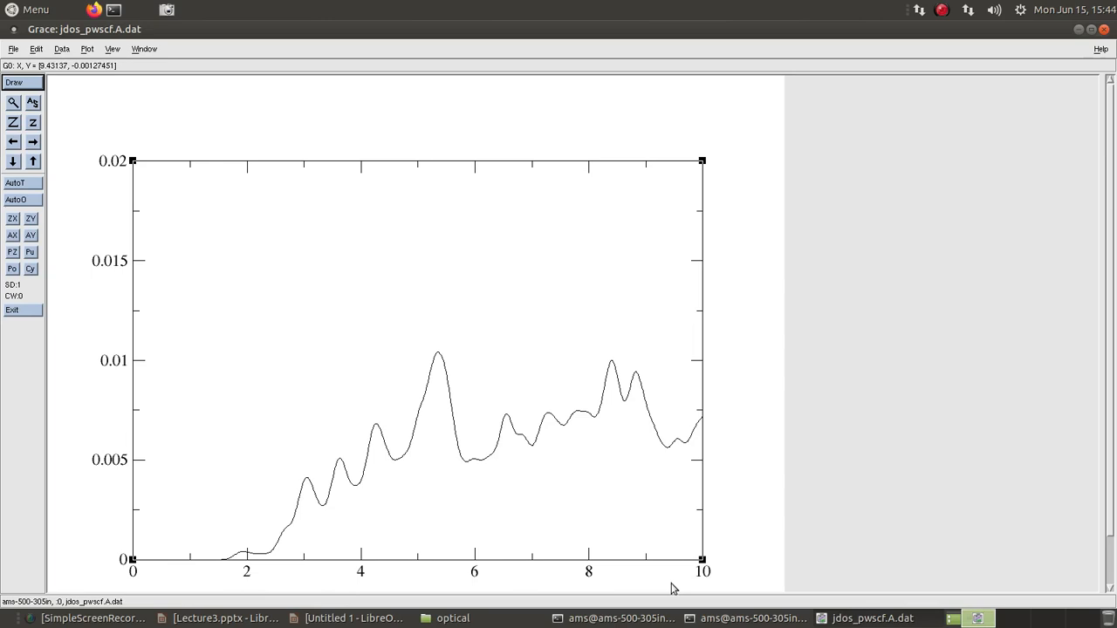
{"action": "mouse_move", "coordinate": [489, 434]}
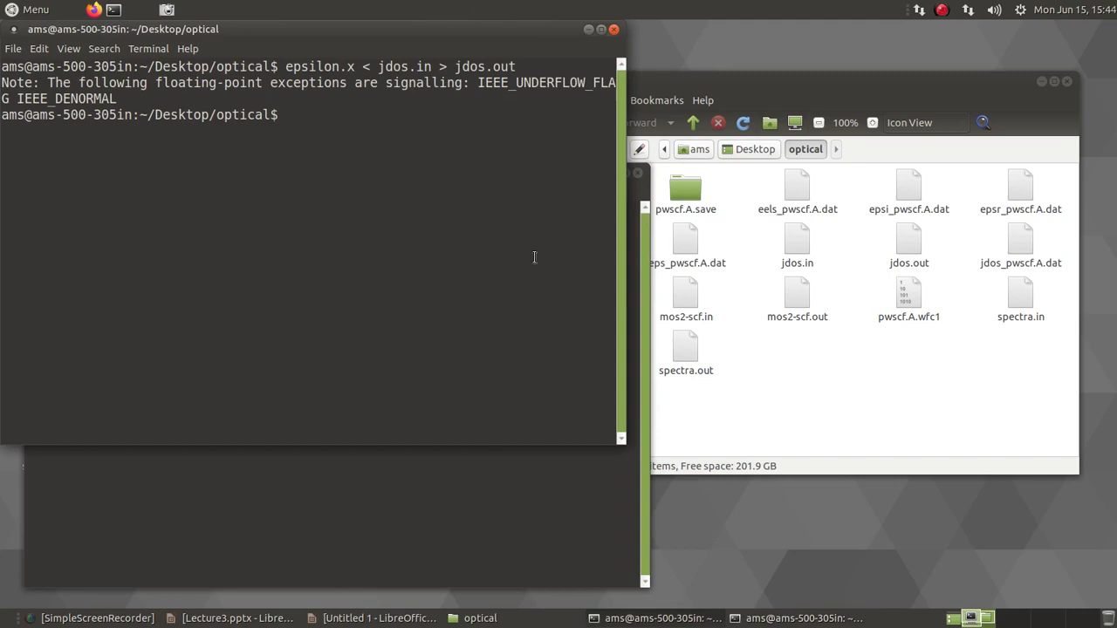
Step: Run epsilon.x < spectra.in > spectra.out to compute the dielectric spectra
{"action": "type", "text": "epsilon.x < s"}
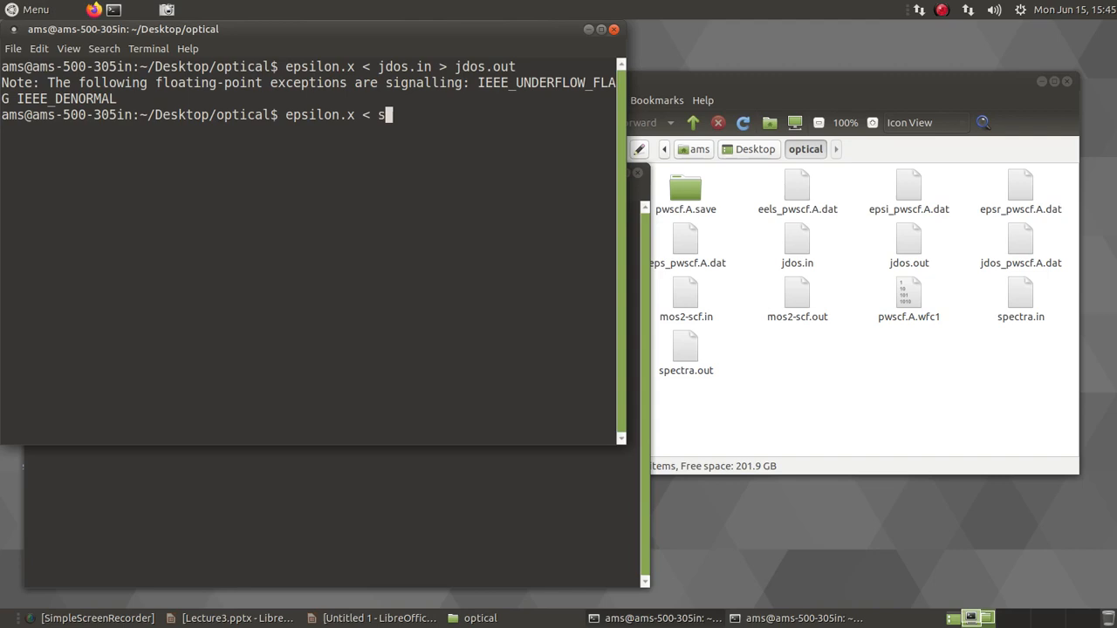
{"action": "type", "text": "pectra.in >"}
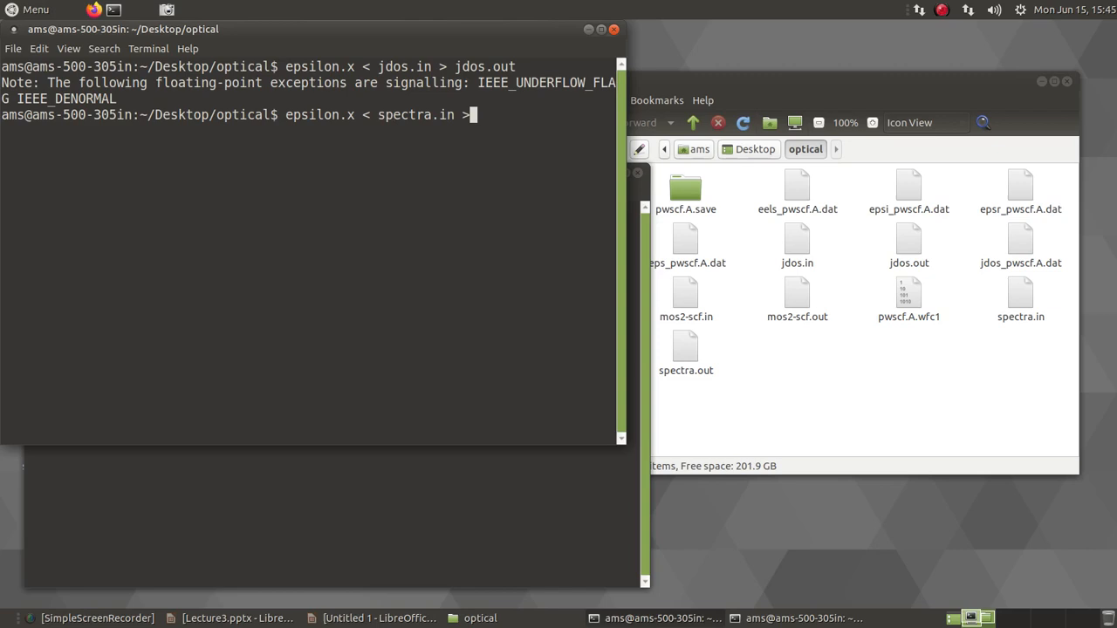
{"action": "type", "text": "spectra.out"}
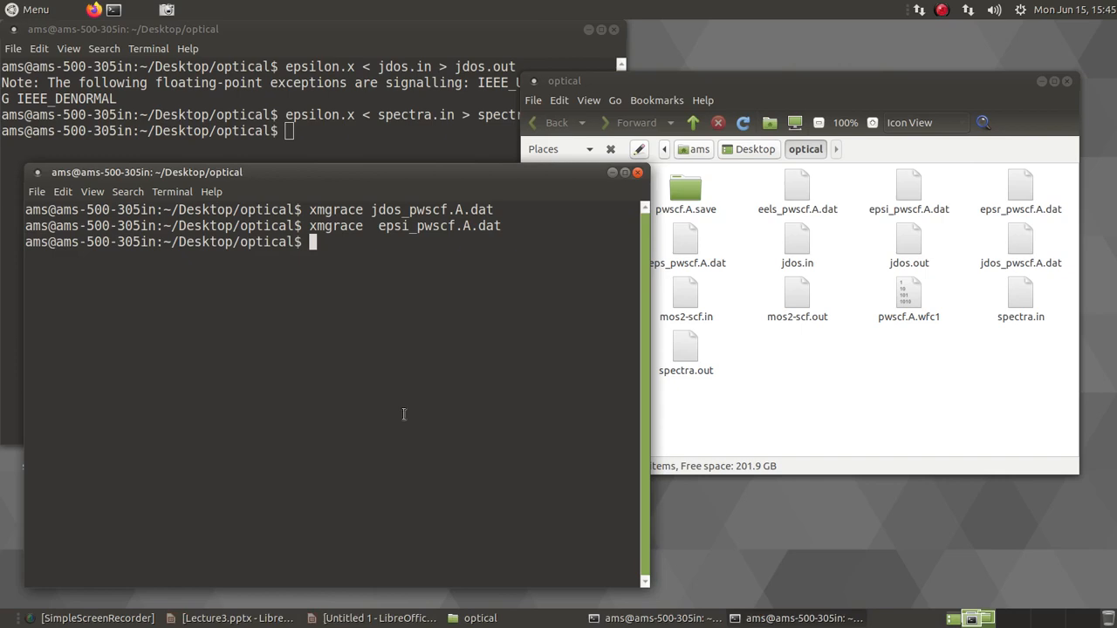
Step: Run xmgrace on the pwscf .A.dat spectrum file to display the dielectric curve in Grace
{"action": "type", "text": "xmgrace epsr_pwscf.A.dat"}
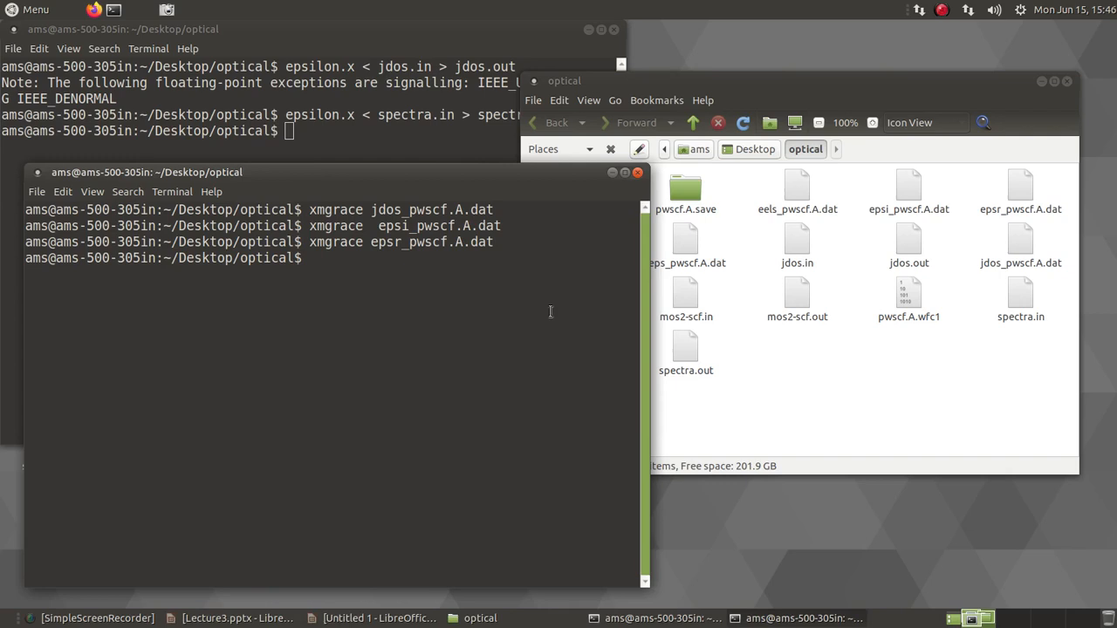
{"action": "type", "text": "xmgrace eels_pwscf.A.dat"}
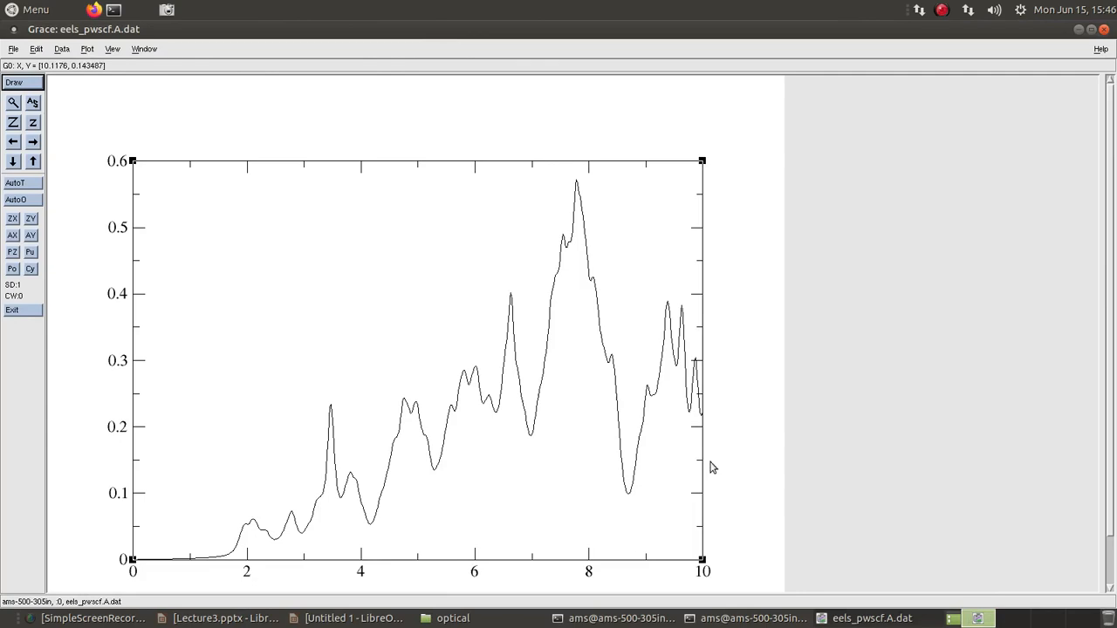
{"action": "mouse_move", "coordinate": [609, 504]}
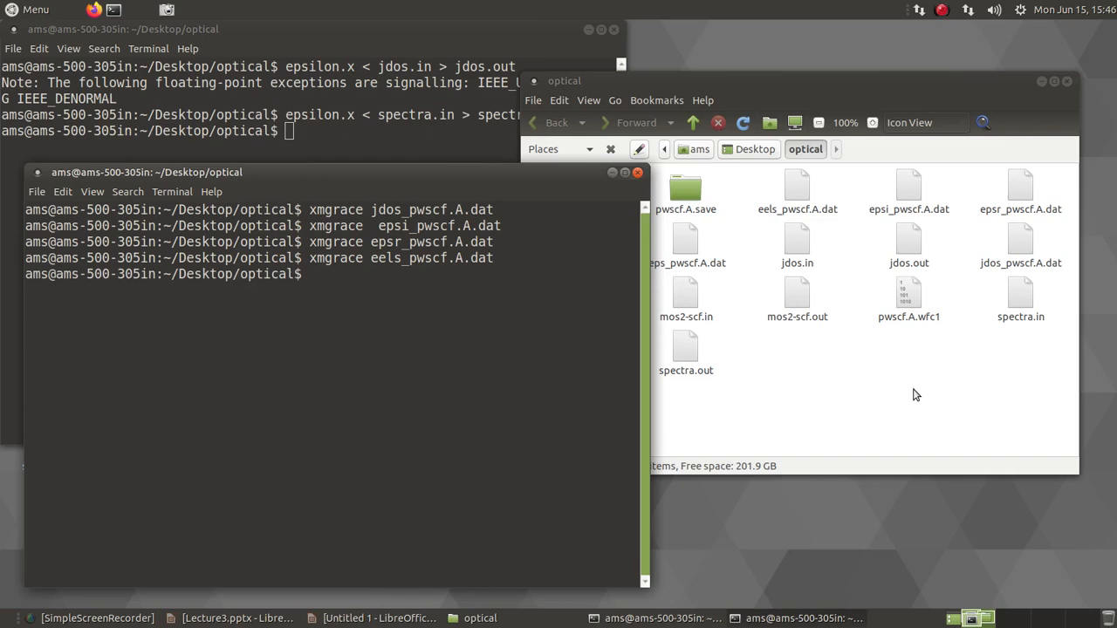
{"action": "type", "text": "xmgrace eels_pwscf.A.dat"}
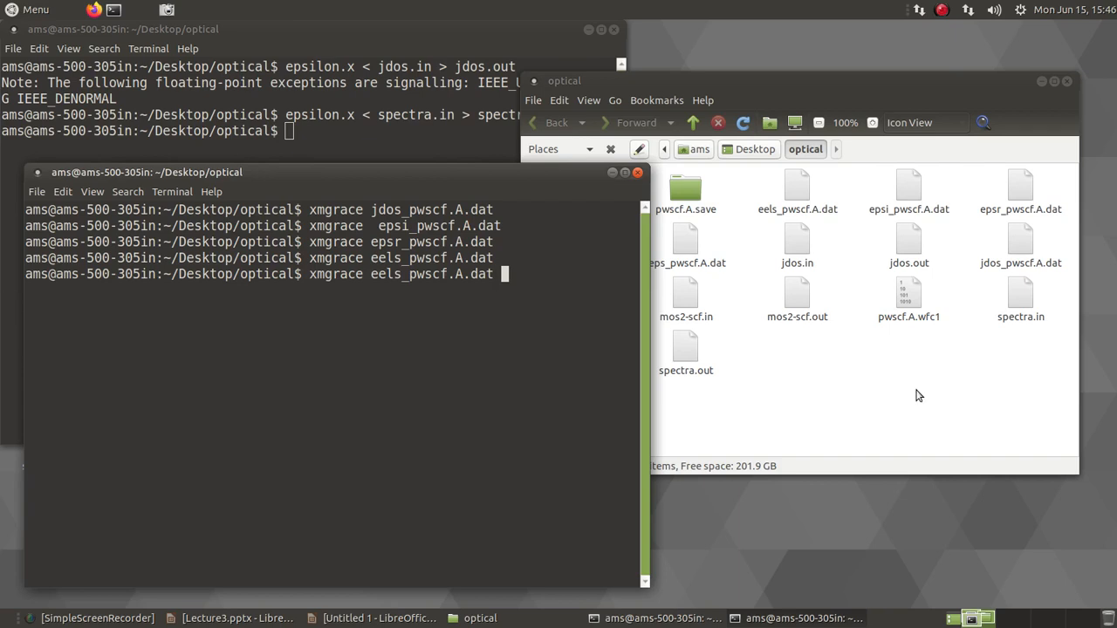
{"action": "key", "text": "Return"}
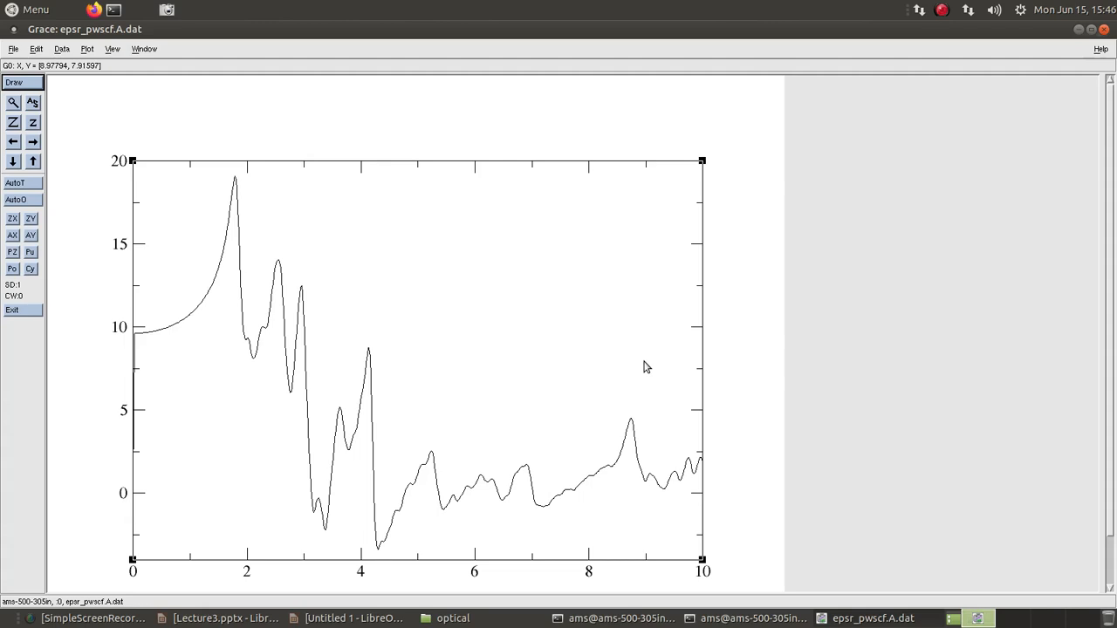
{"action": "mouse_move", "coordinate": [334, 620]}
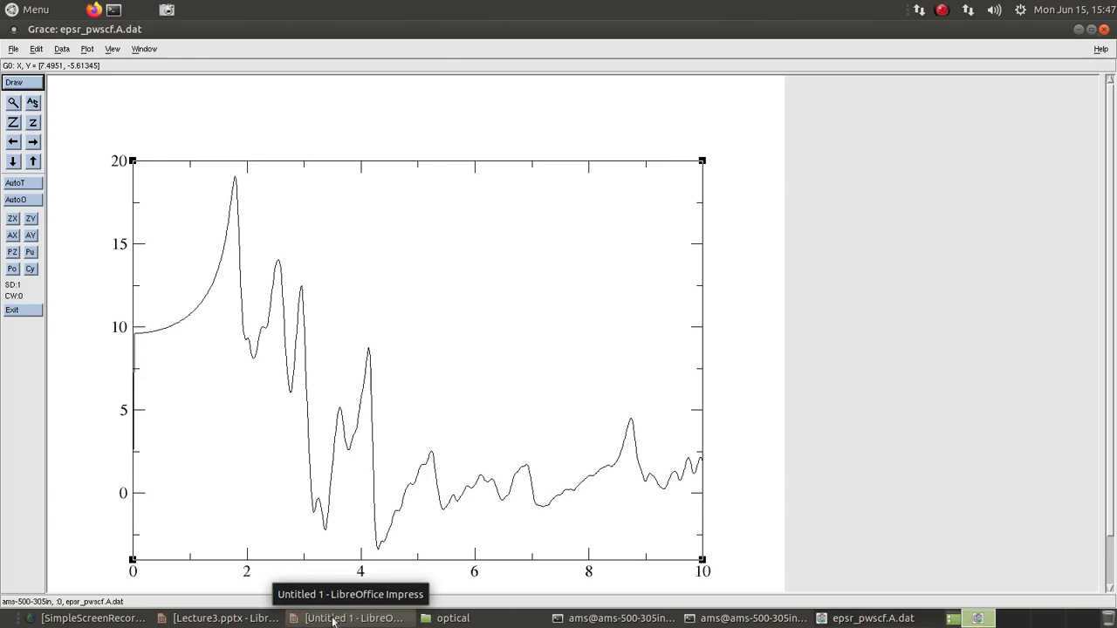
Step: Show the 'IMPORTANT!' convergence slide in Impress, then return to the Grace epsr plot
{"action": "left_click", "coordinate": [352, 618]}
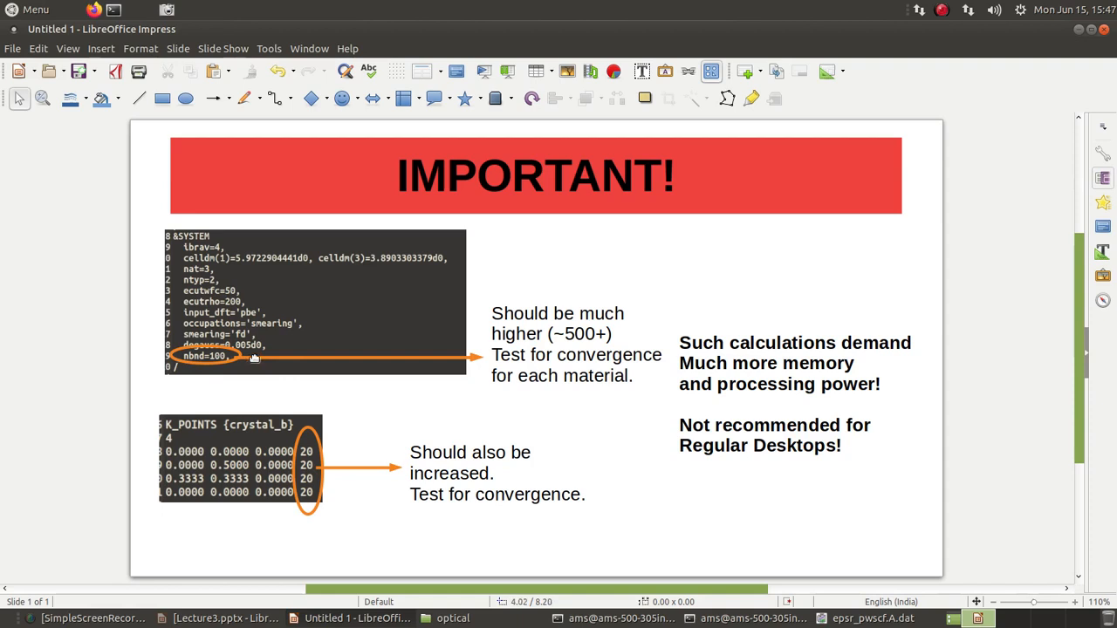
{"action": "mouse_move", "coordinate": [274, 368]}
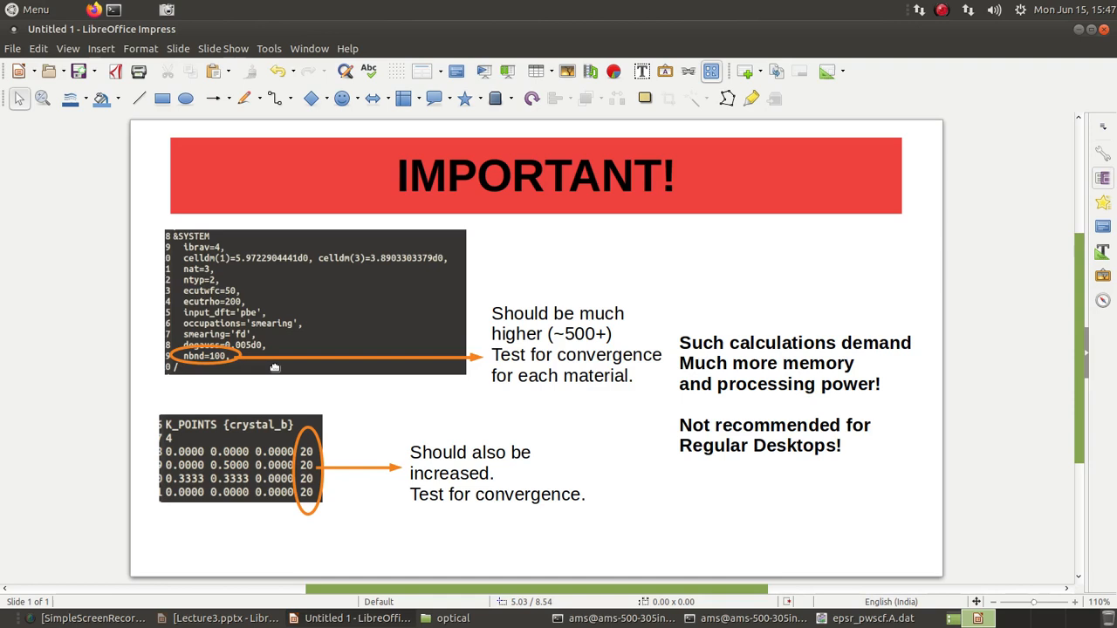
{"action": "mouse_move", "coordinate": [275, 351]}
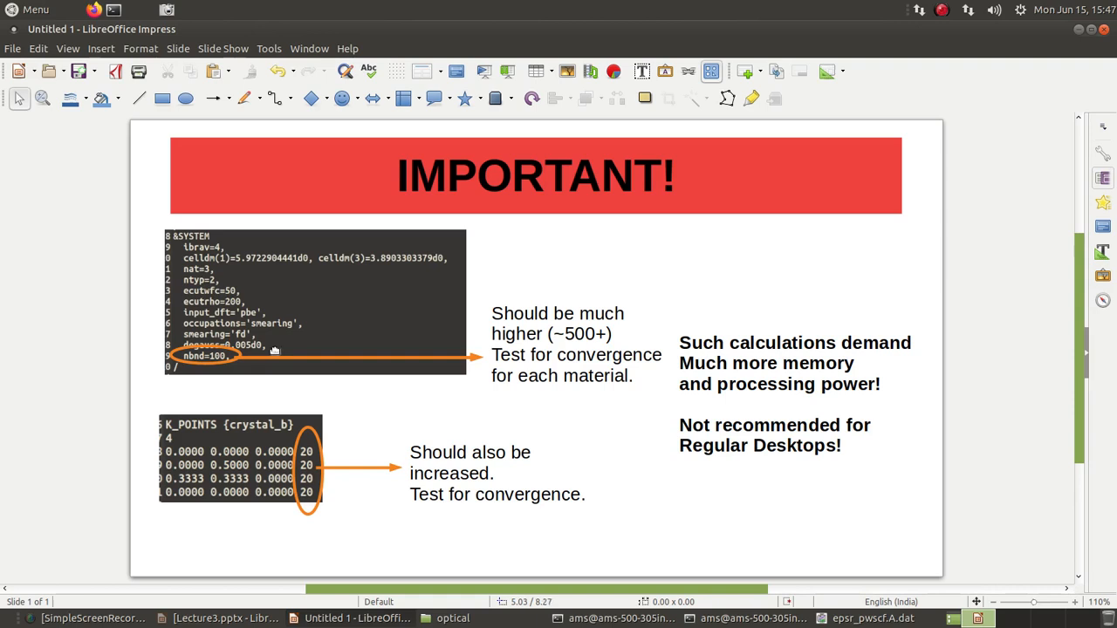
{"action": "mouse_move", "coordinate": [209, 371]}
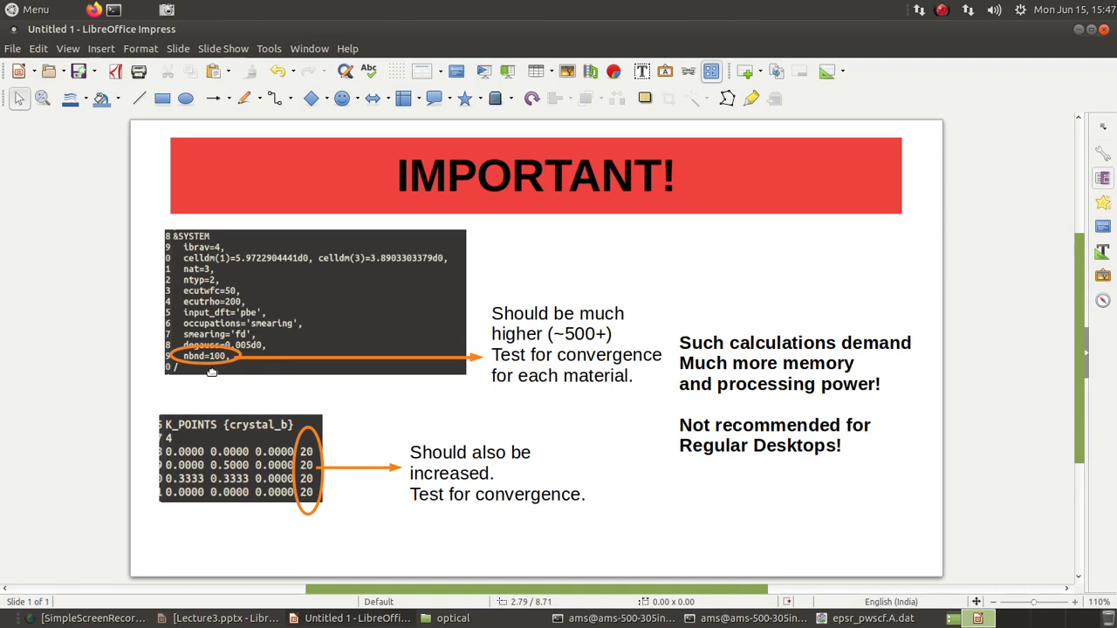
{"action": "mouse_move", "coordinate": [613, 351]}
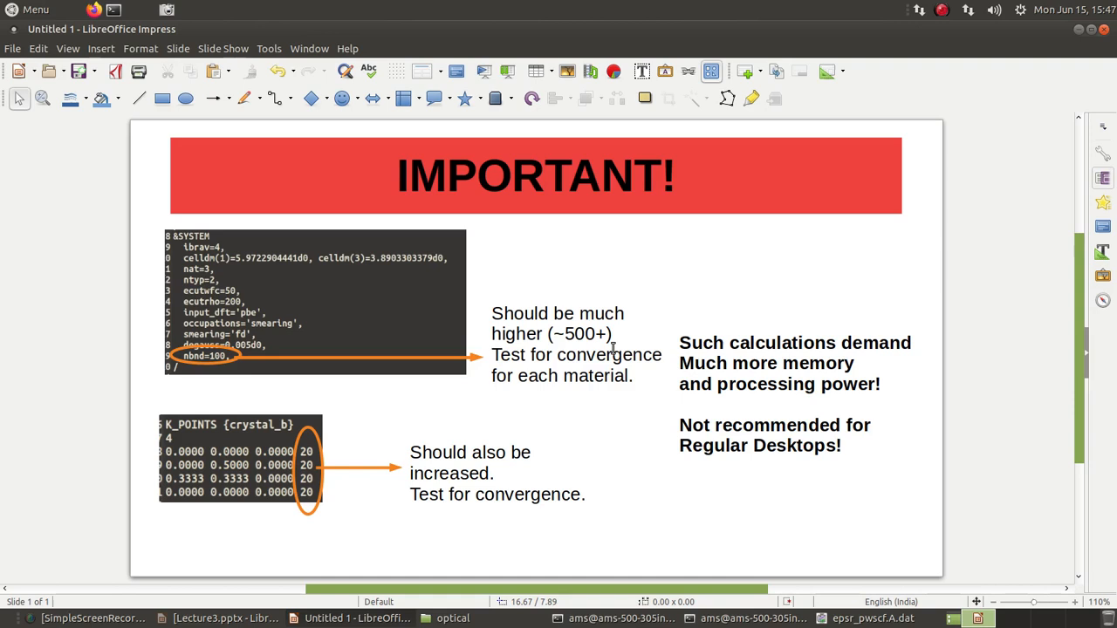
{"action": "left_click", "coordinate": [873, 618]}
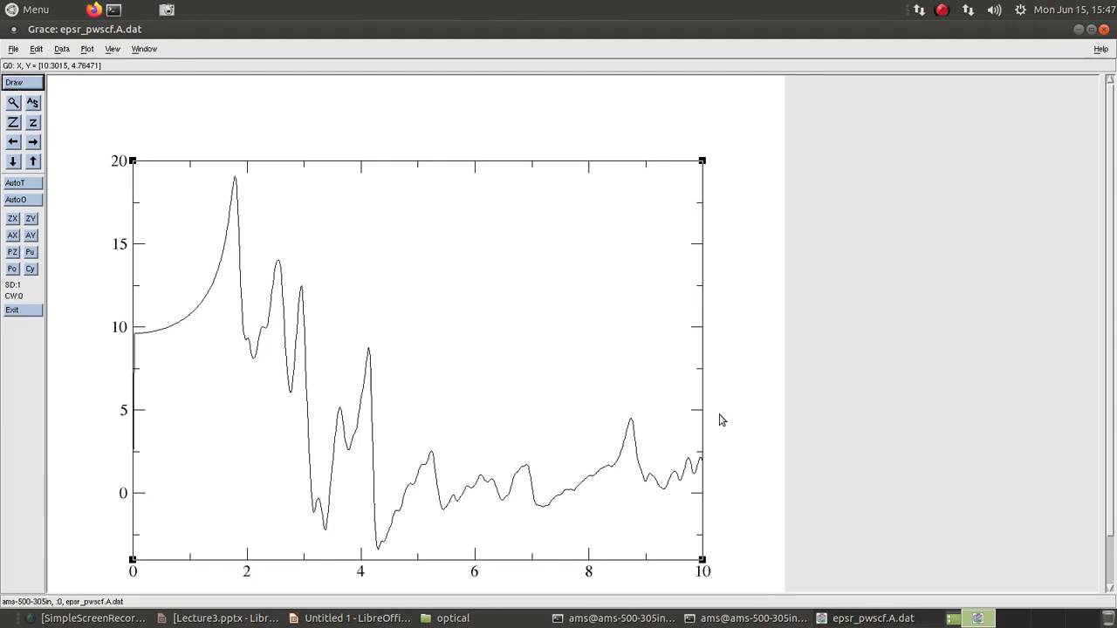
{"action": "mouse_move", "coordinate": [417, 445]}
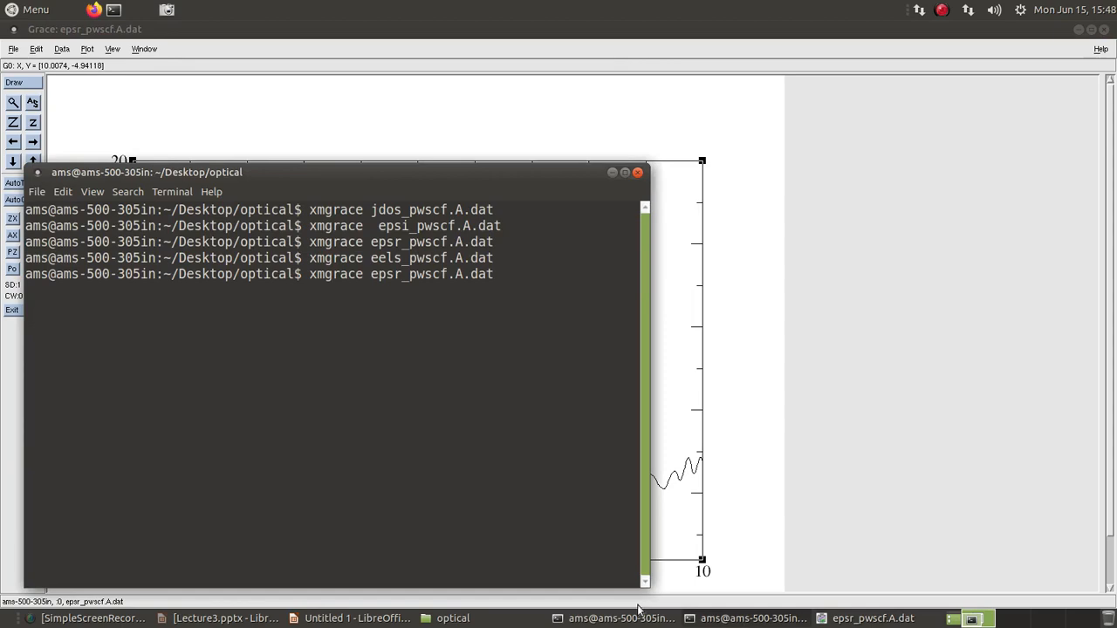
{"action": "left_click", "coordinate": [356, 618]}
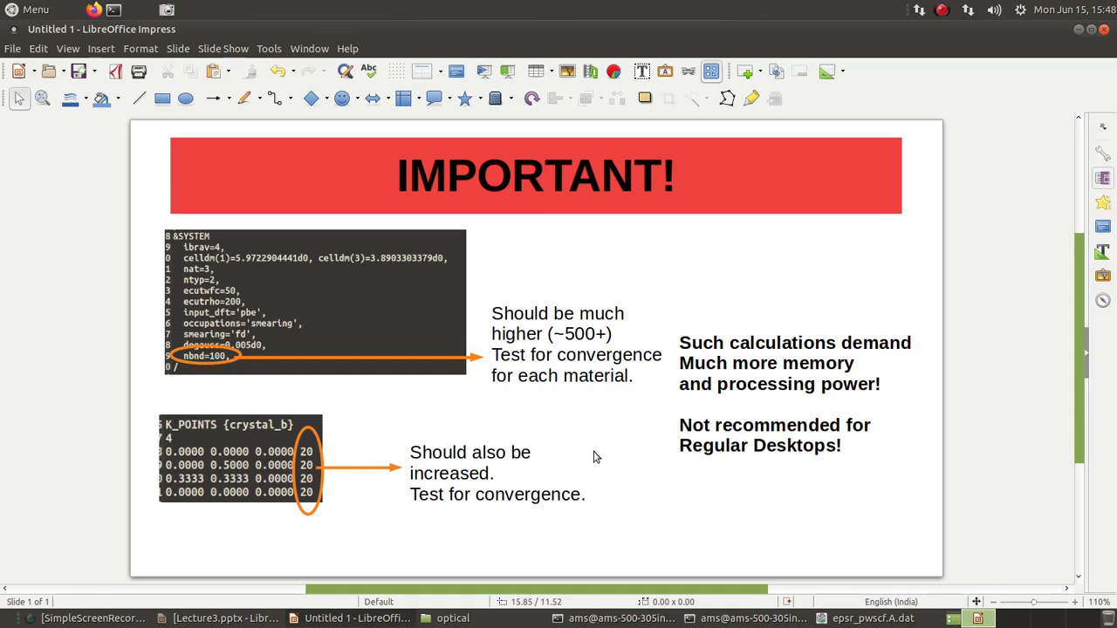
{"action": "mouse_move", "coordinate": [310, 462]}
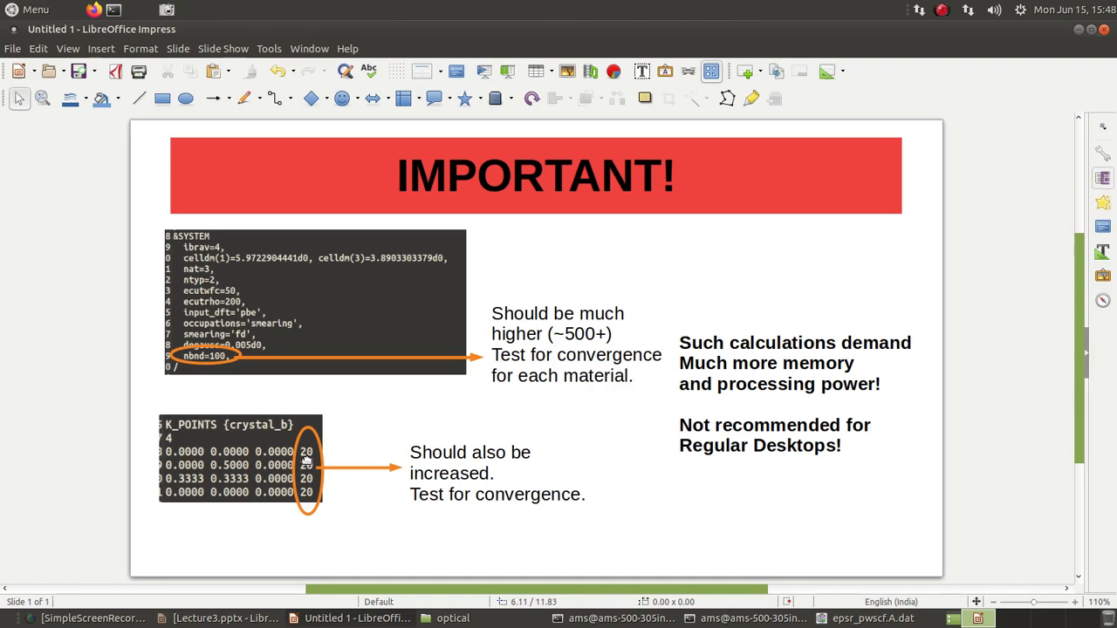
{"action": "mouse_move", "coordinate": [310, 446]}
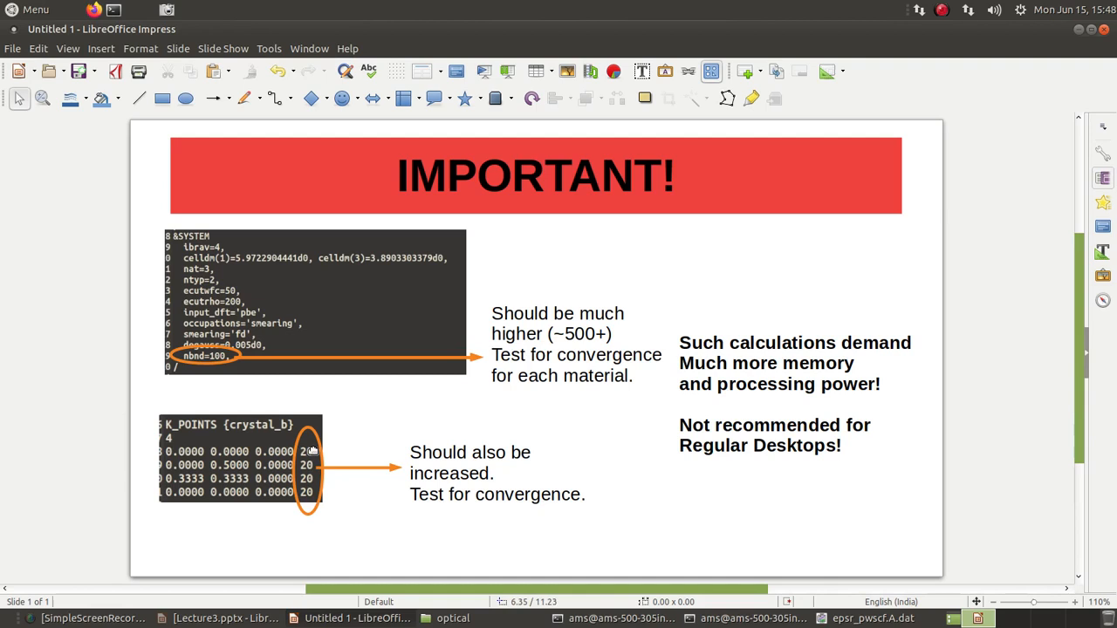
{"action": "mouse_move", "coordinate": [637, 522]}
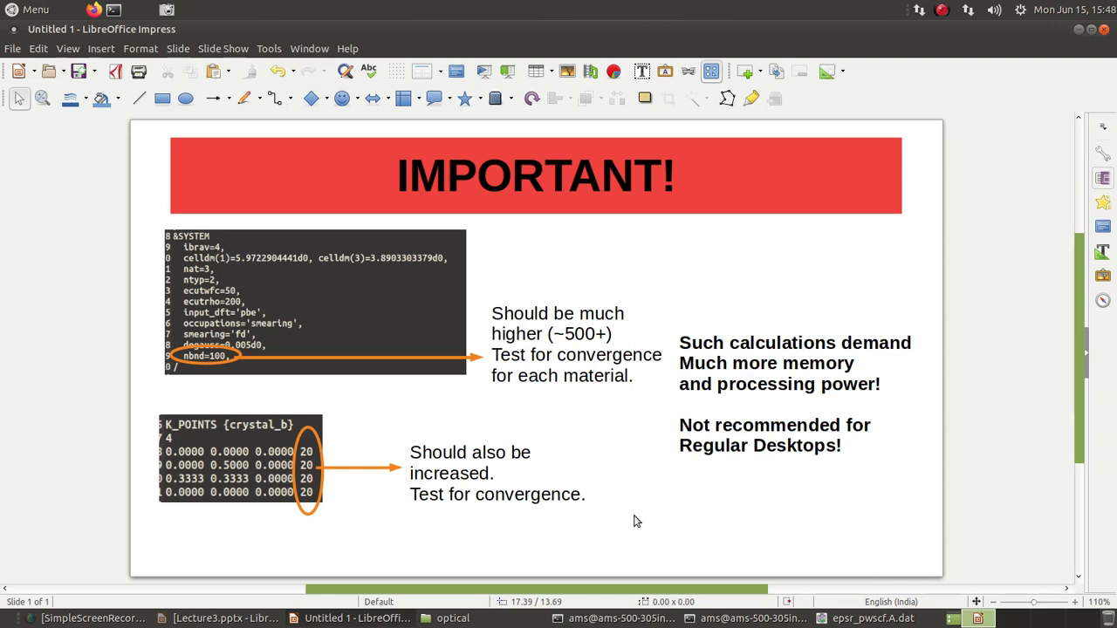
{"action": "mouse_move", "coordinate": [775, 385]}
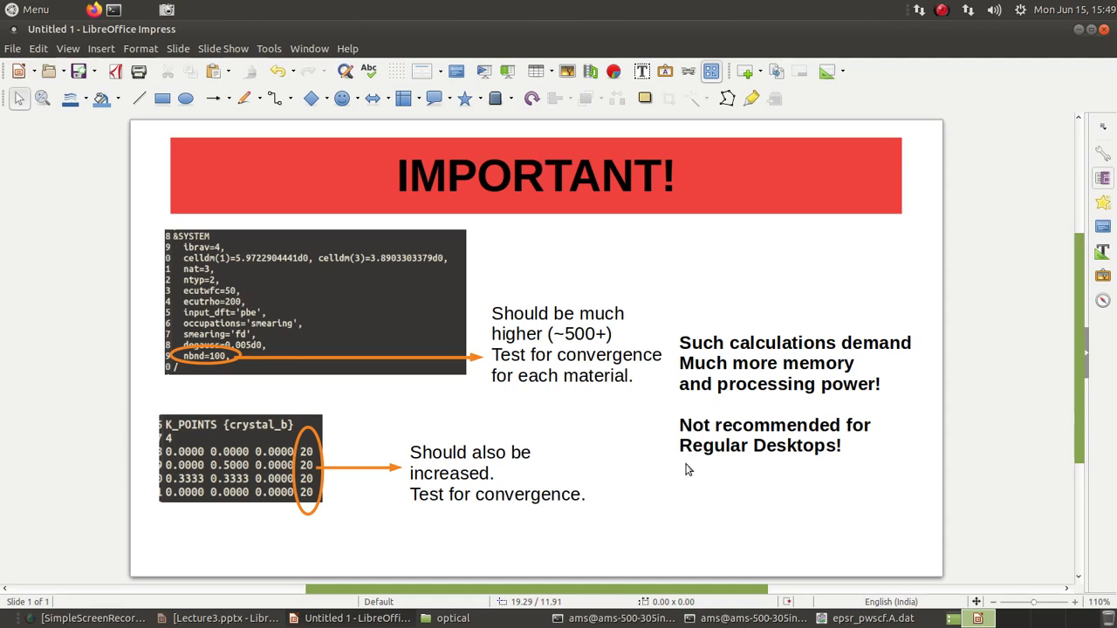
{"action": "mouse_move", "coordinate": [687, 455]}
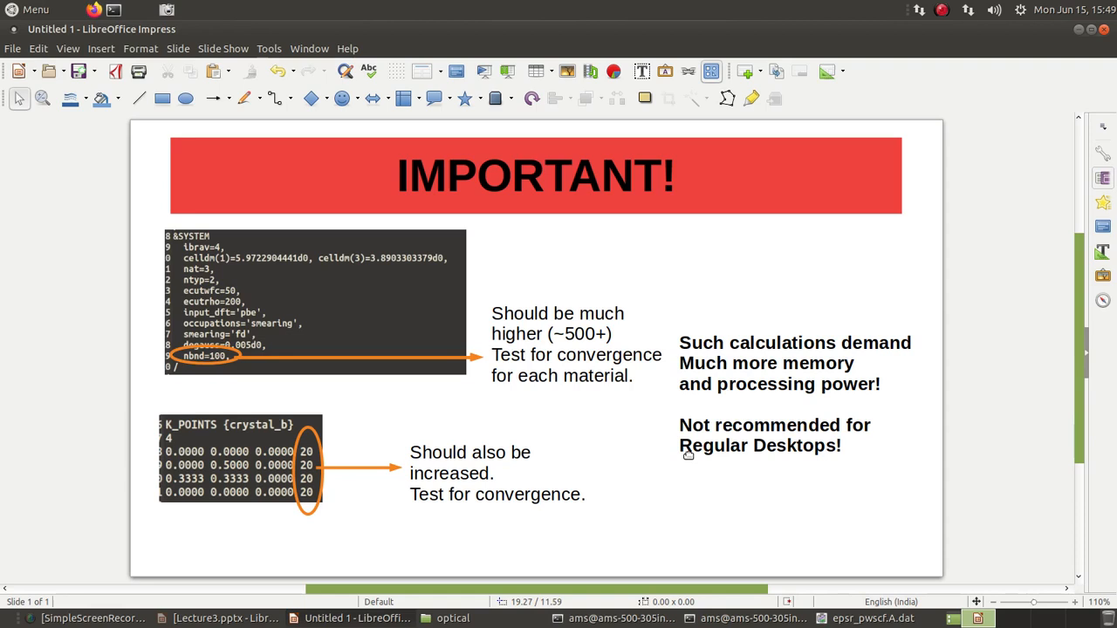
{"action": "mouse_move", "coordinate": [844, 478]}
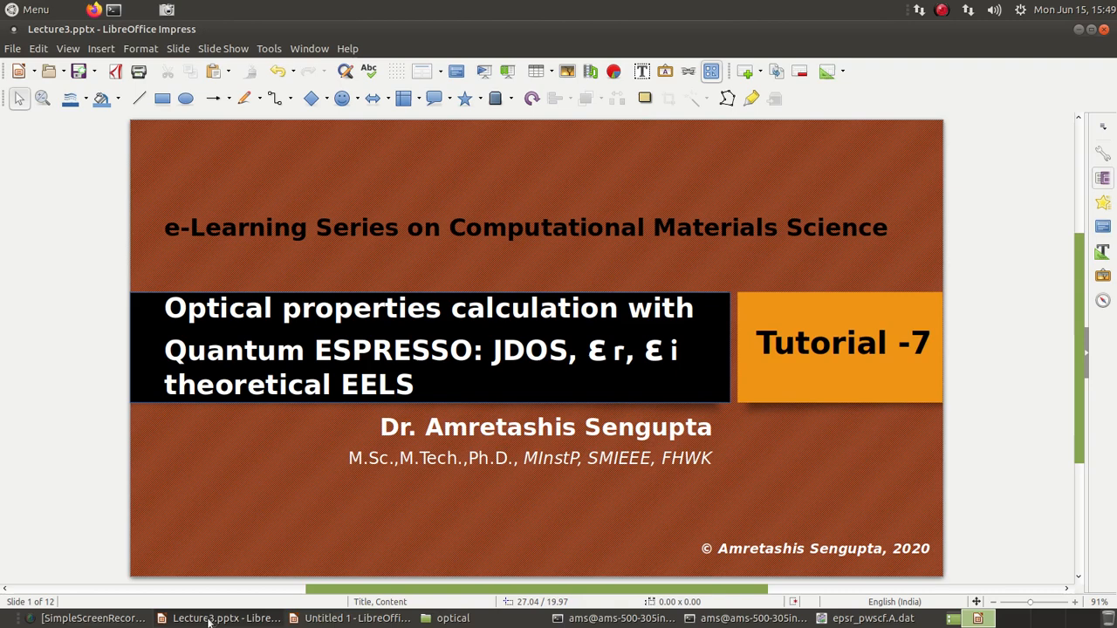
{"action": "mouse_move", "coordinate": [775, 464]}
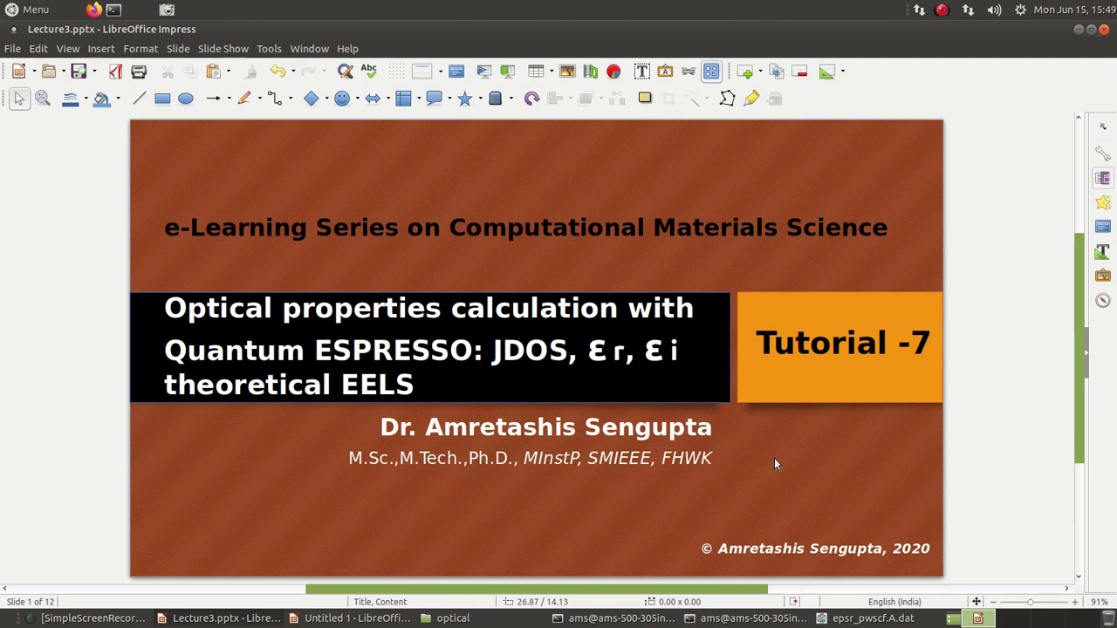